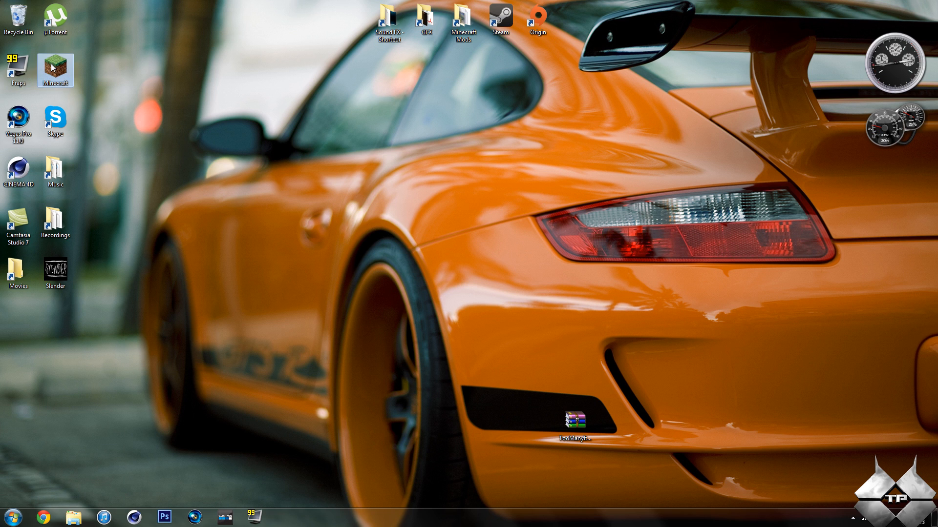
- Launch the Minecraft launcher from the desktop and skim the 1.6.1 update notes
double_click(55, 65)
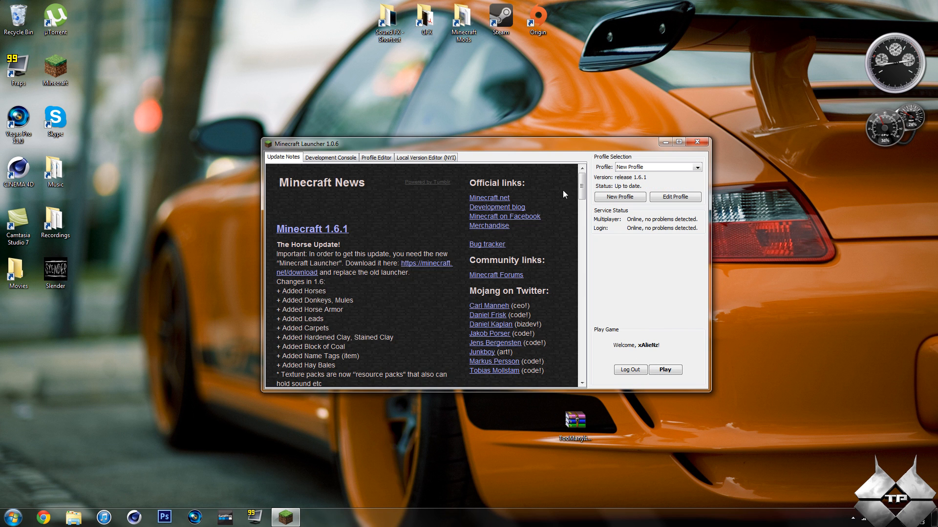
scroll("down", 3)
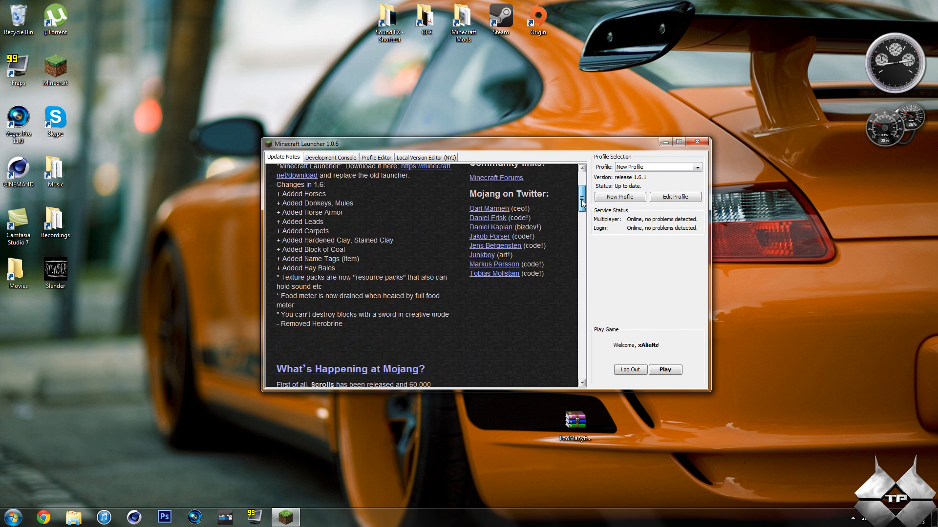
scroll("up", 3)
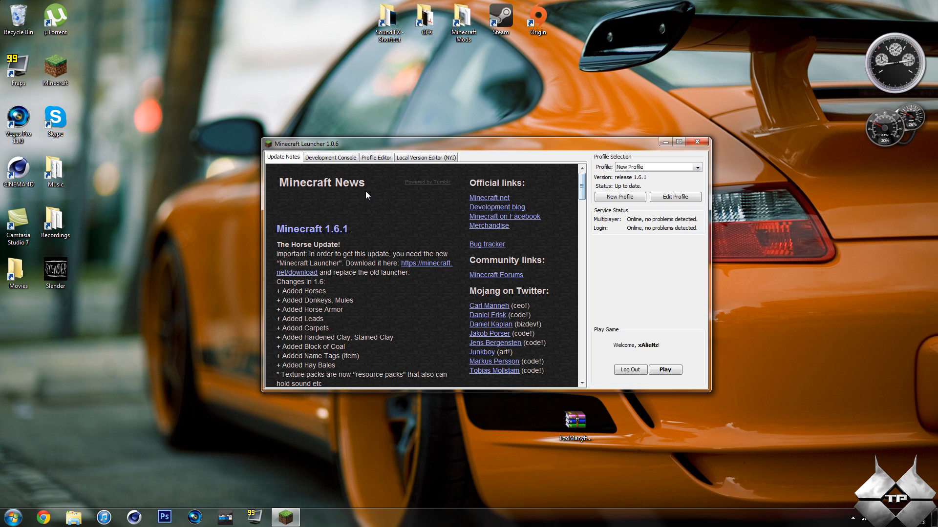
mouse_move(330, 155)
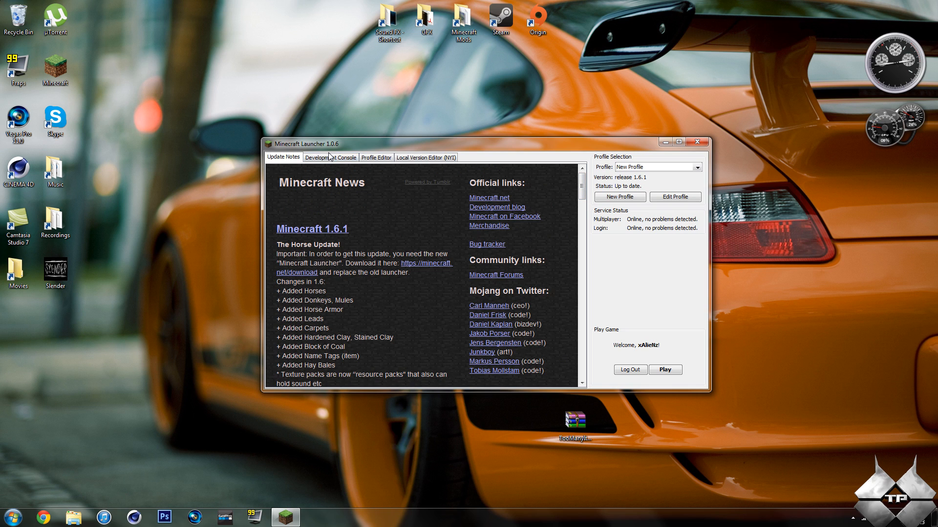
- Show the Development Console log confirming login and resources job succeeded
left_click(329, 157)
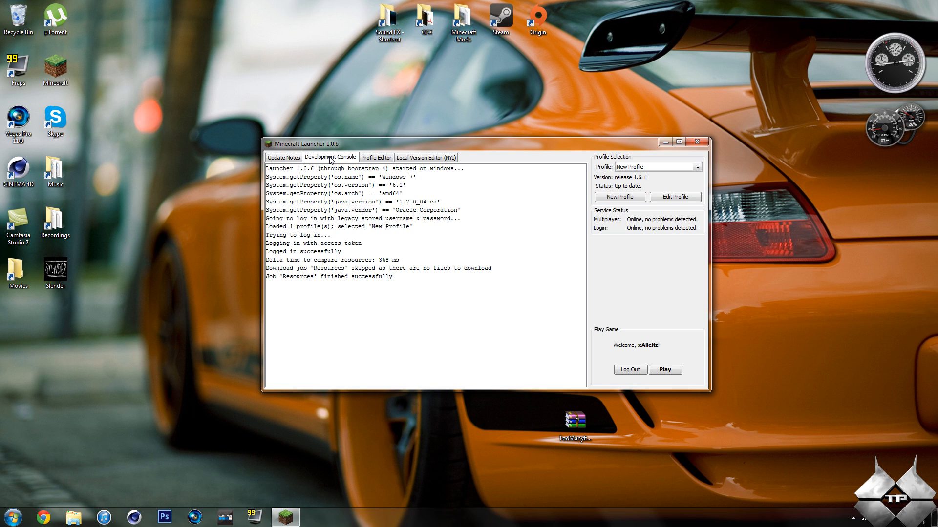
mouse_move(309, 224)
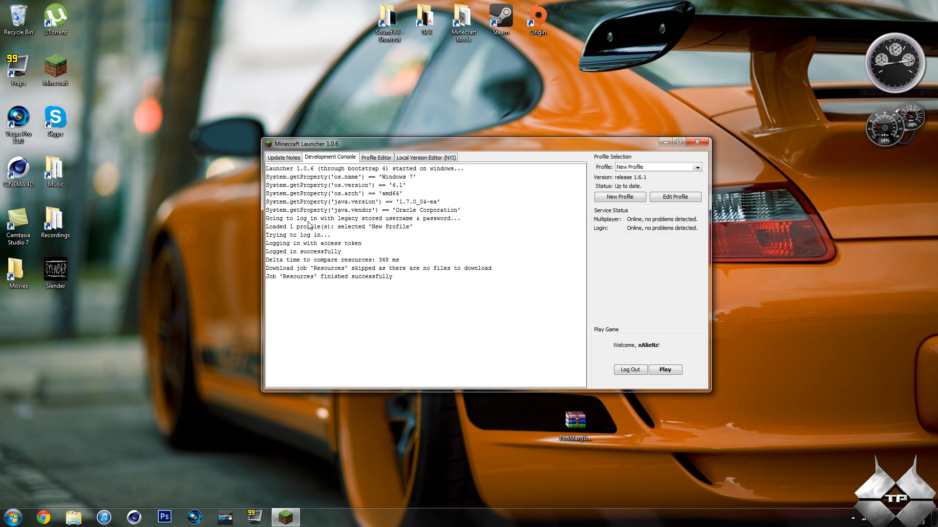
mouse_move(339, 233)
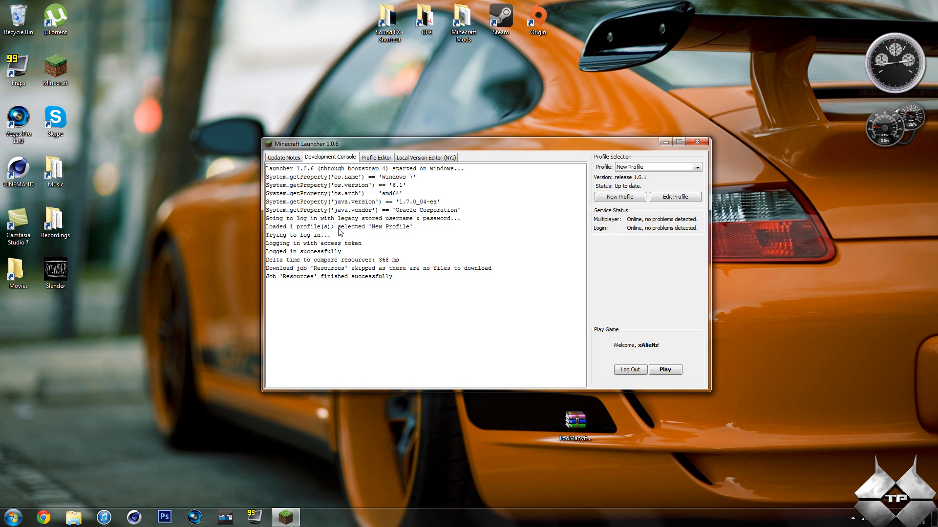
mouse_move(341, 310)
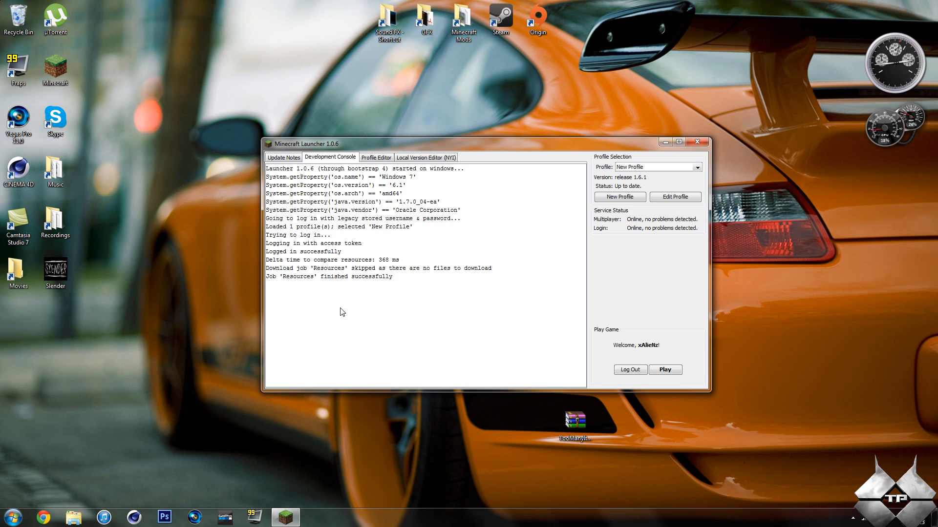
mouse_move(328, 316)
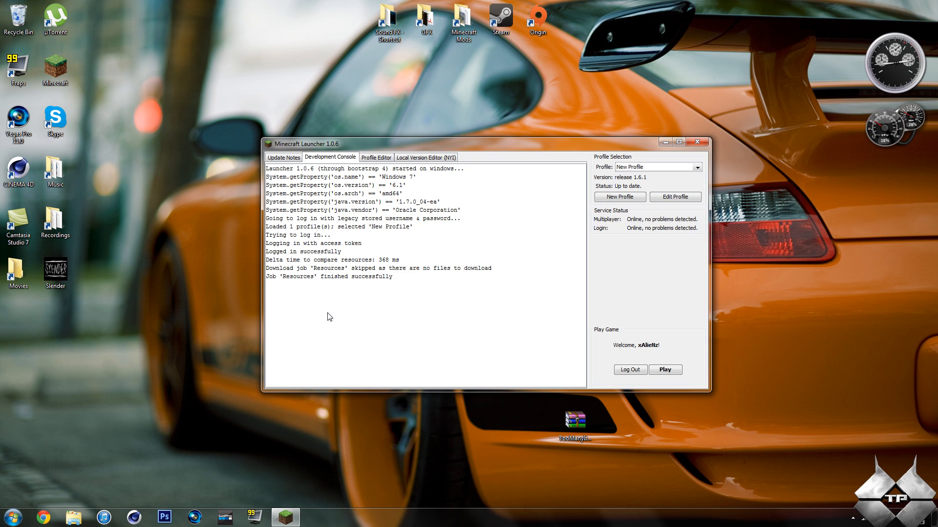
mouse_move(392, 194)
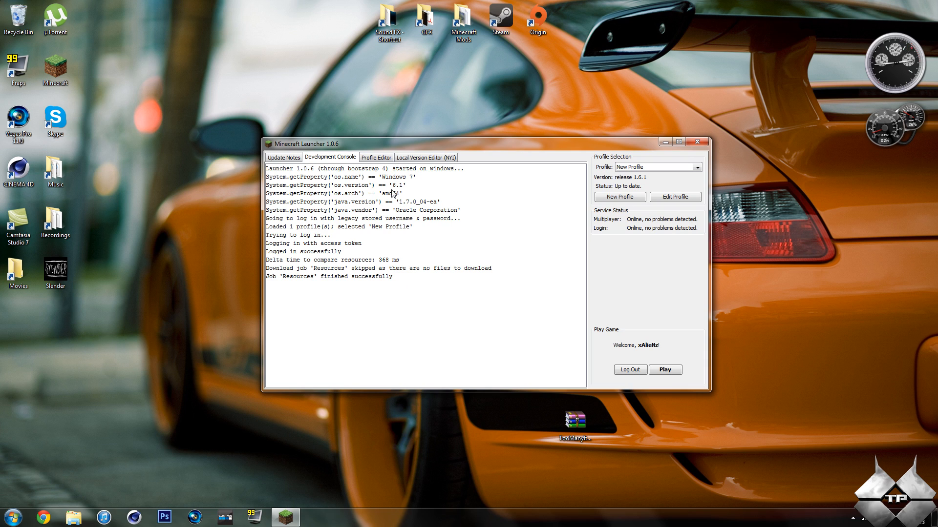
mouse_move(505, 244)
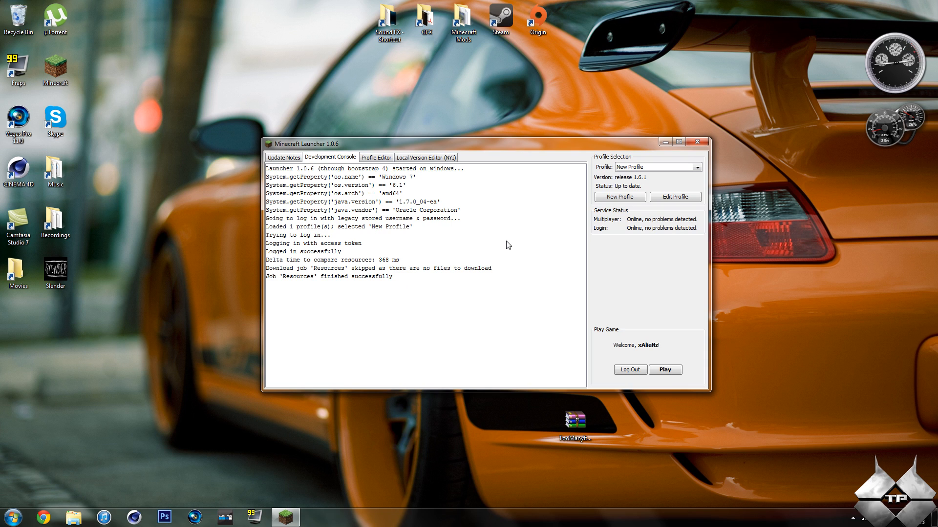
mouse_move(310, 355)
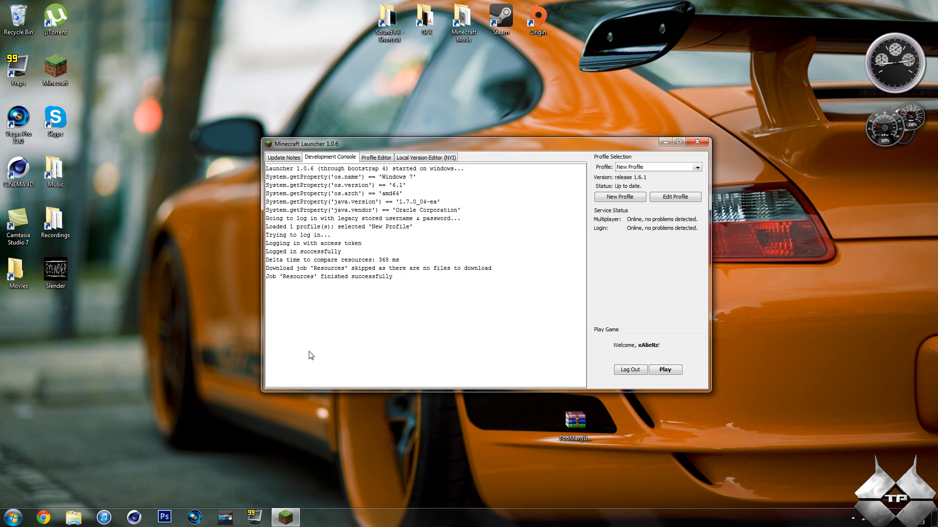
mouse_move(322, 374)
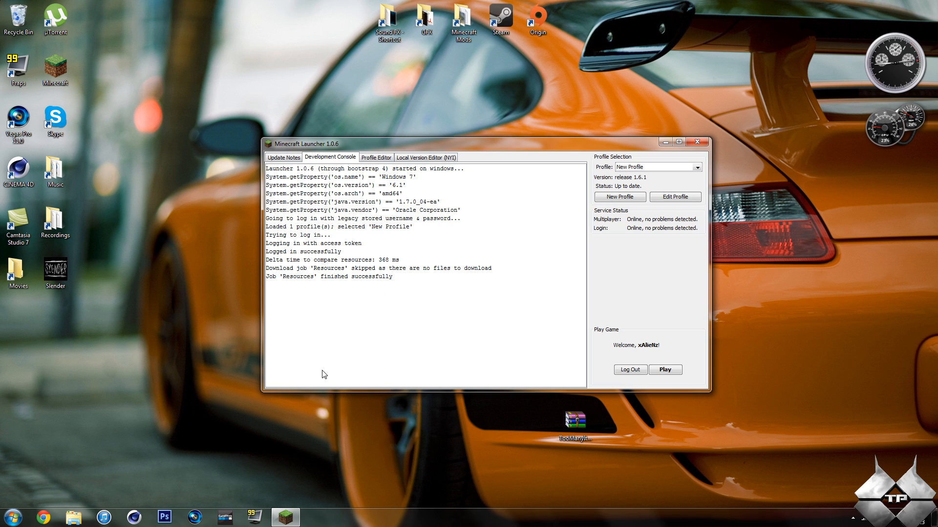
mouse_move(332, 290)
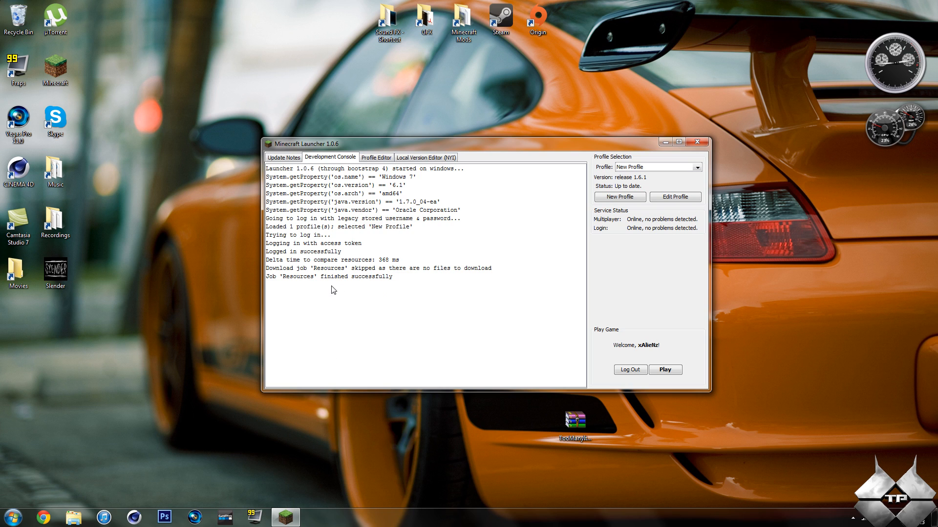
mouse_move(342, 258)
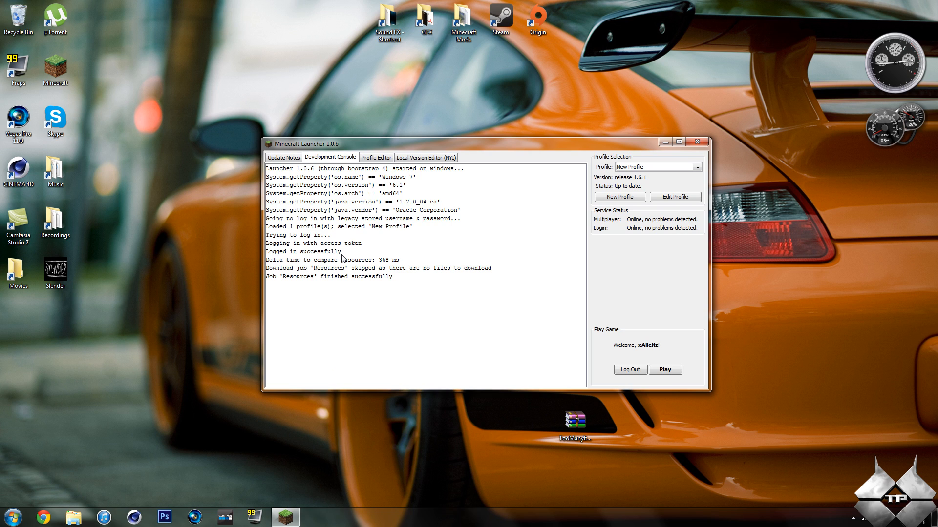
mouse_move(305, 375)
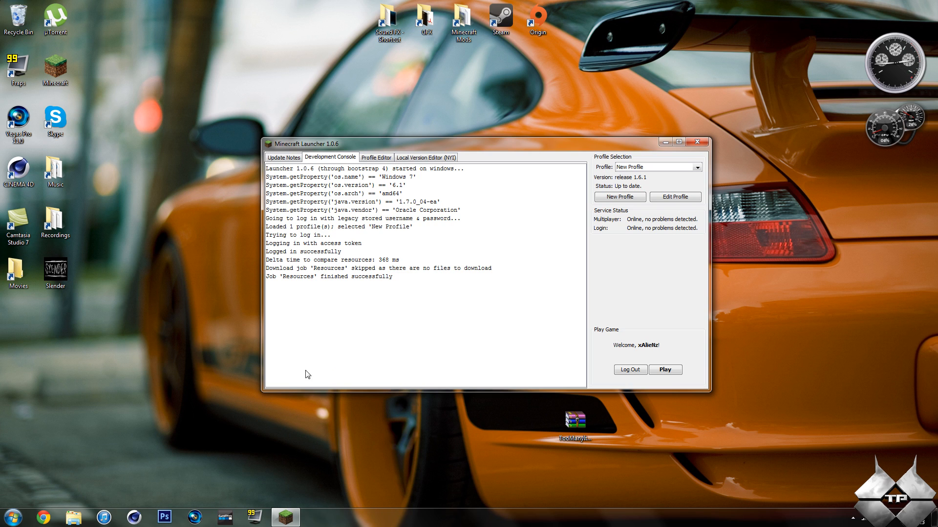
mouse_move(361, 272)
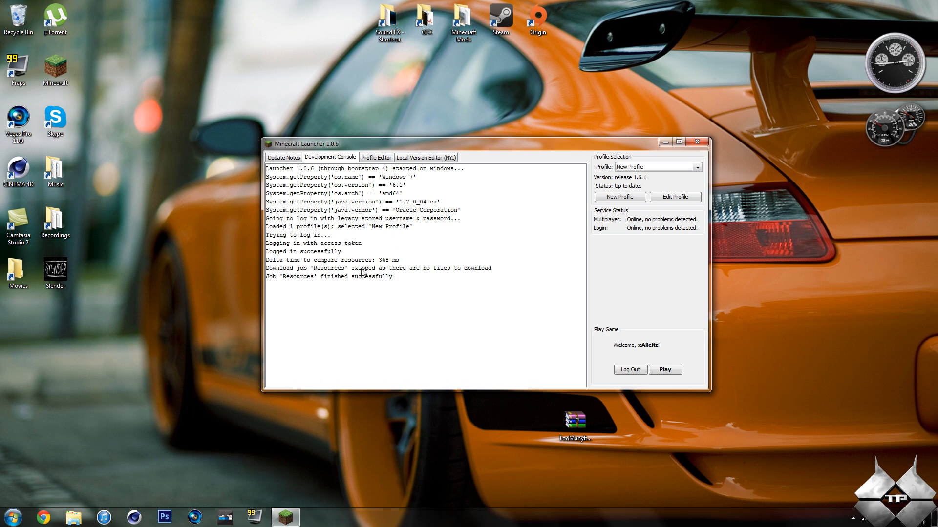
- Check the Profile Editor, then the Local Version Editor listing 1.5.2, 13w19a and 1.6.1
left_click(375, 157)
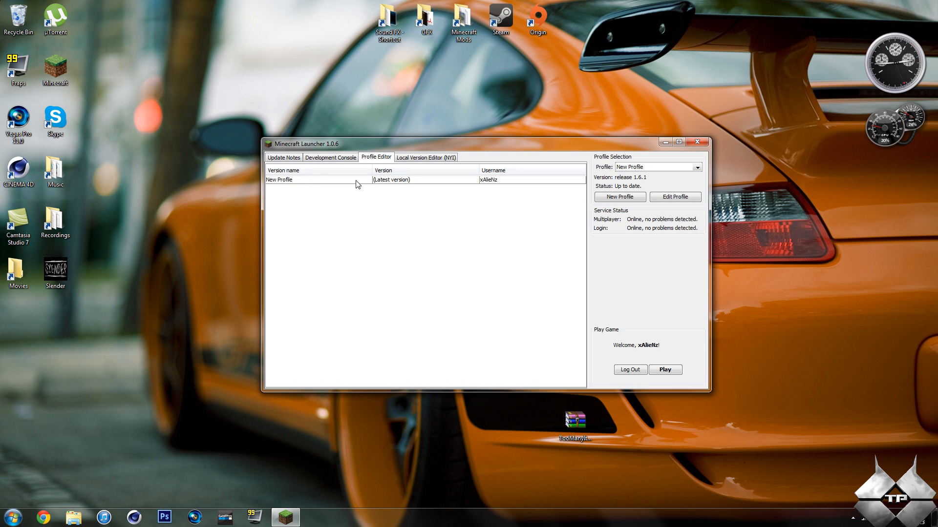
mouse_move(406, 193)
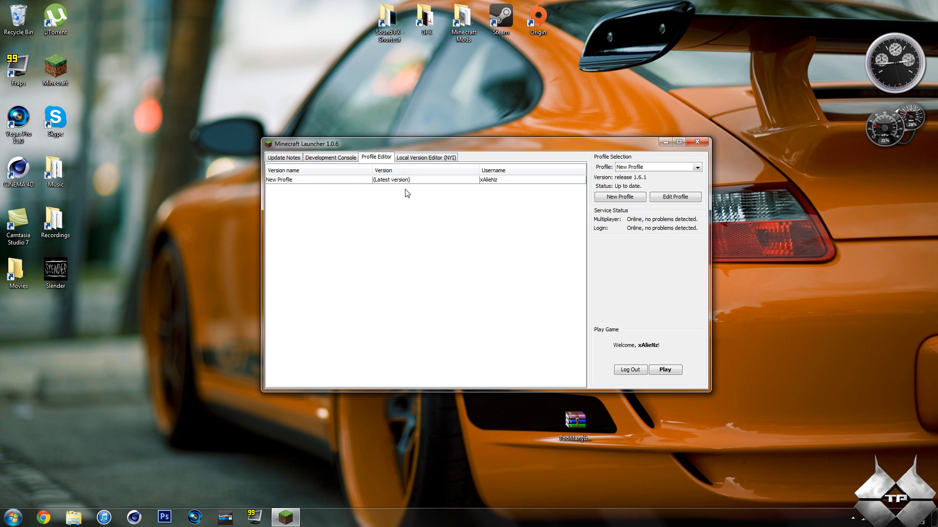
mouse_move(497, 192)
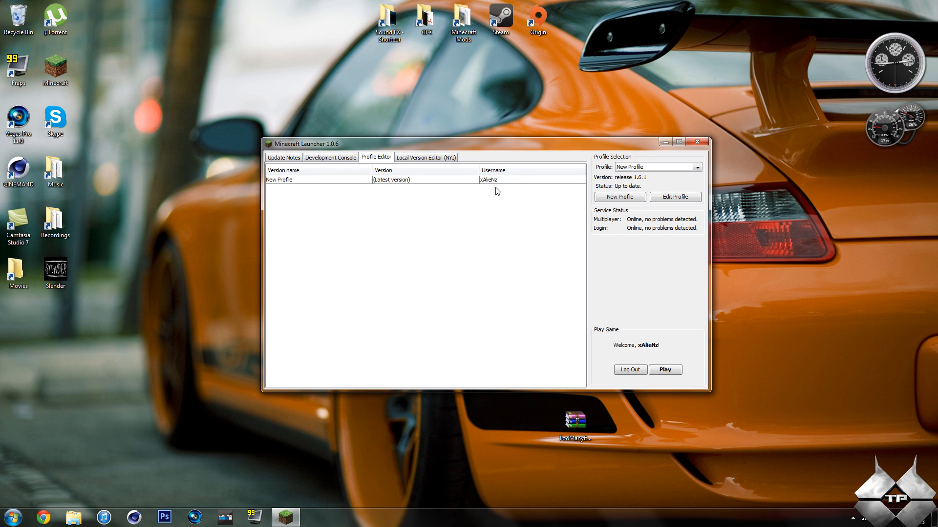
left_click(424, 156)
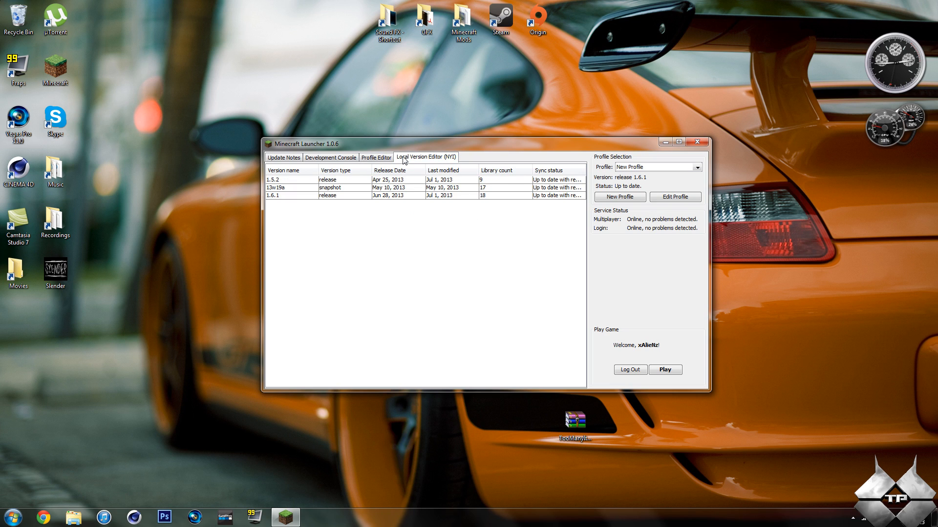
mouse_move(369, 182)
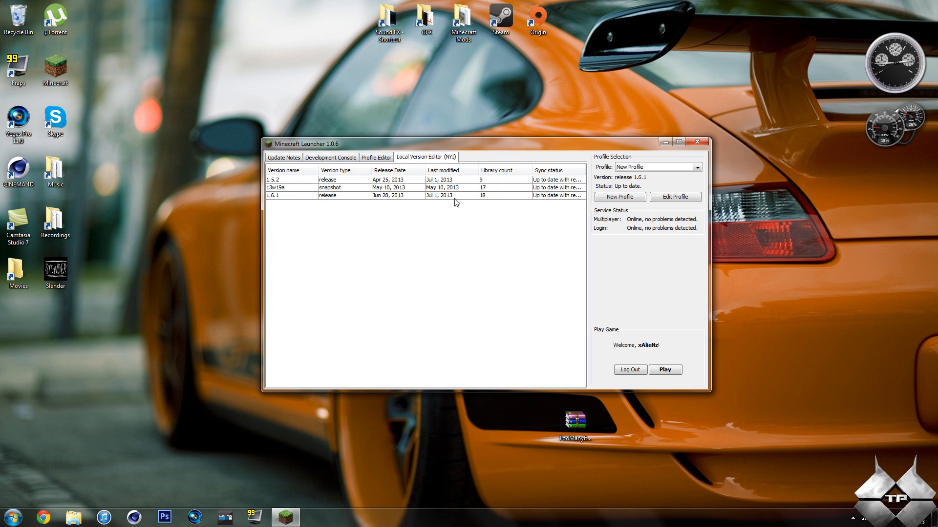
mouse_move(513, 222)
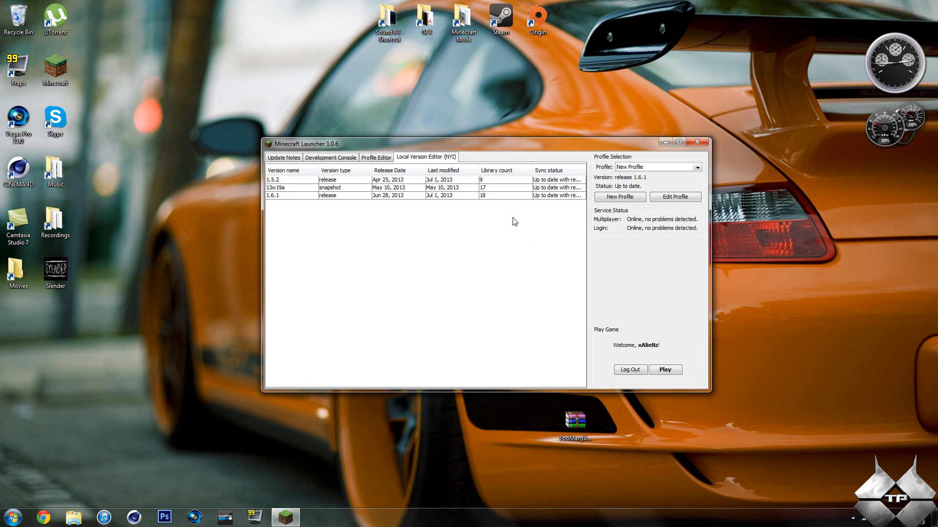
mouse_move(548, 189)
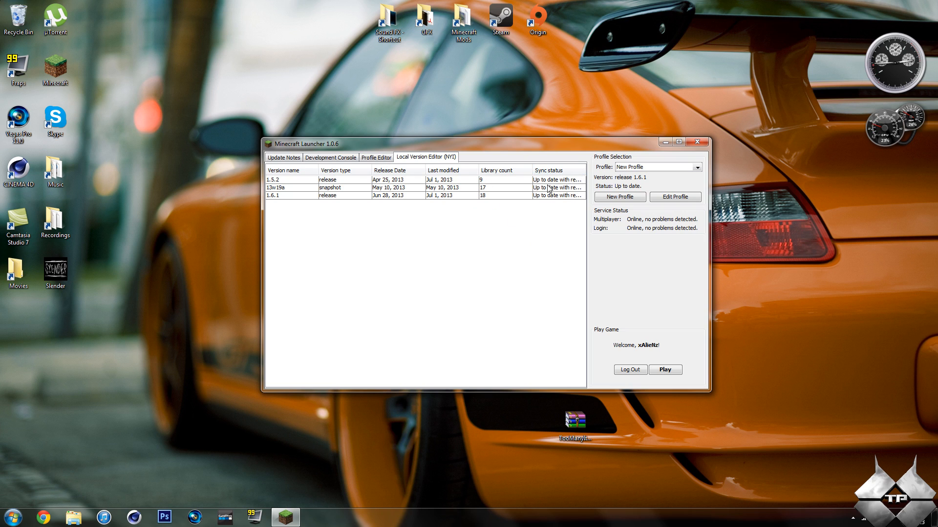
mouse_move(388, 223)
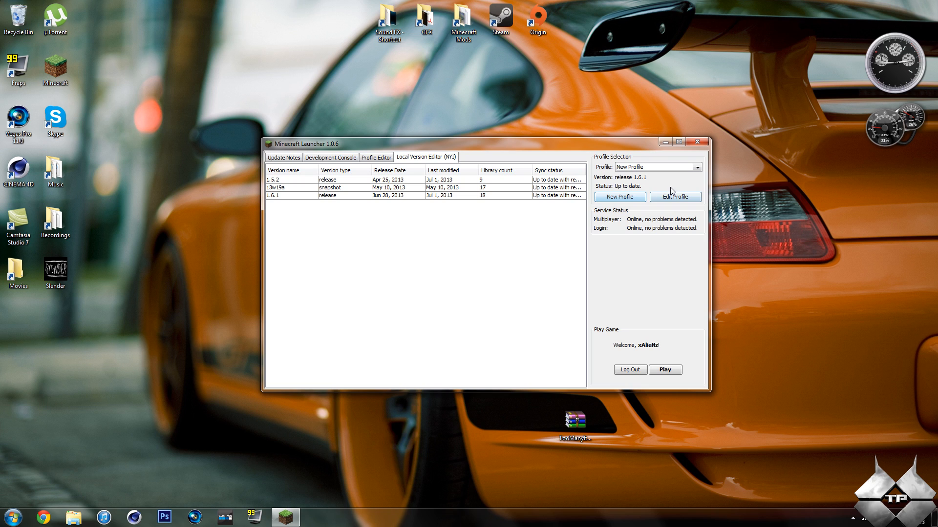
mouse_move(649, 336)
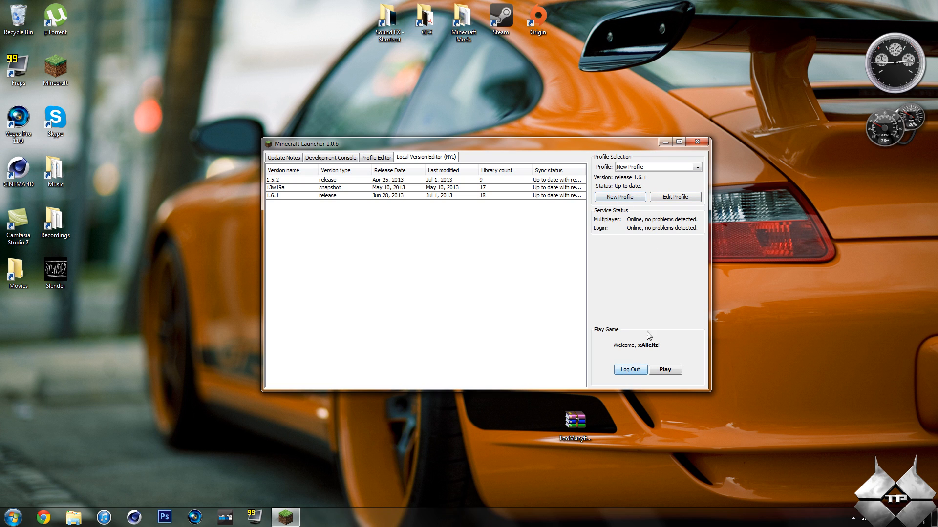
mouse_move(636, 232)
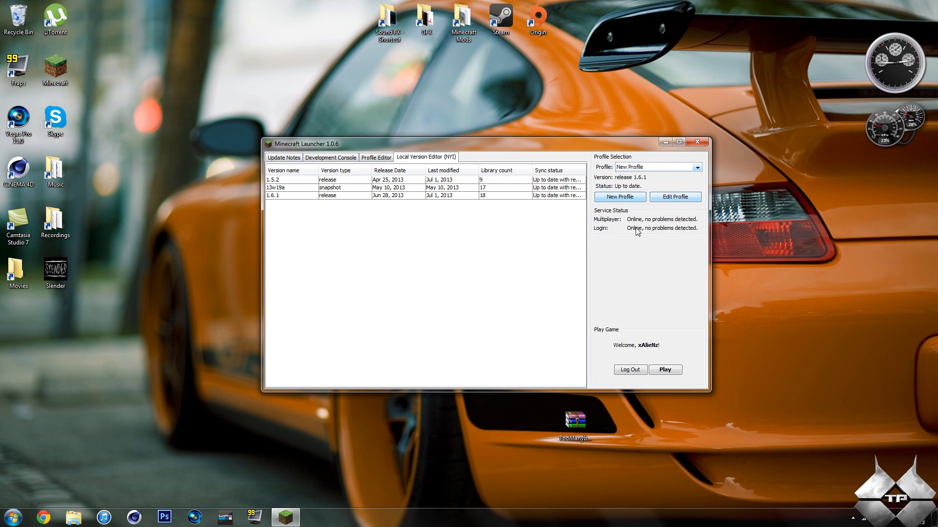
mouse_move(675, 197)
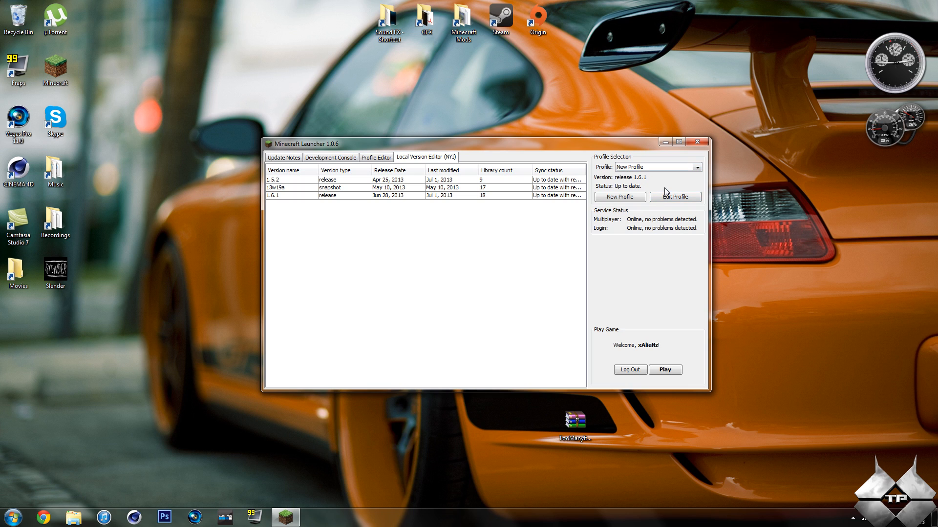
mouse_move(698, 141)
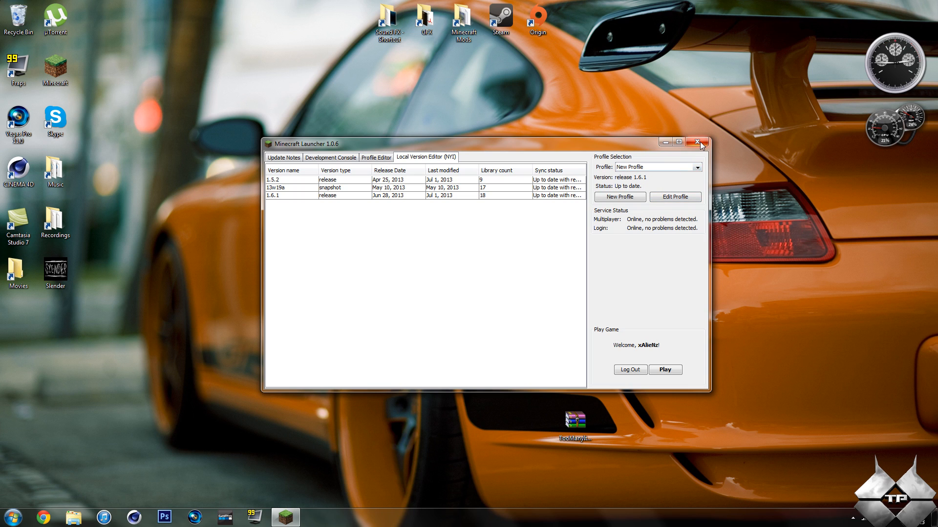
mouse_move(698, 142)
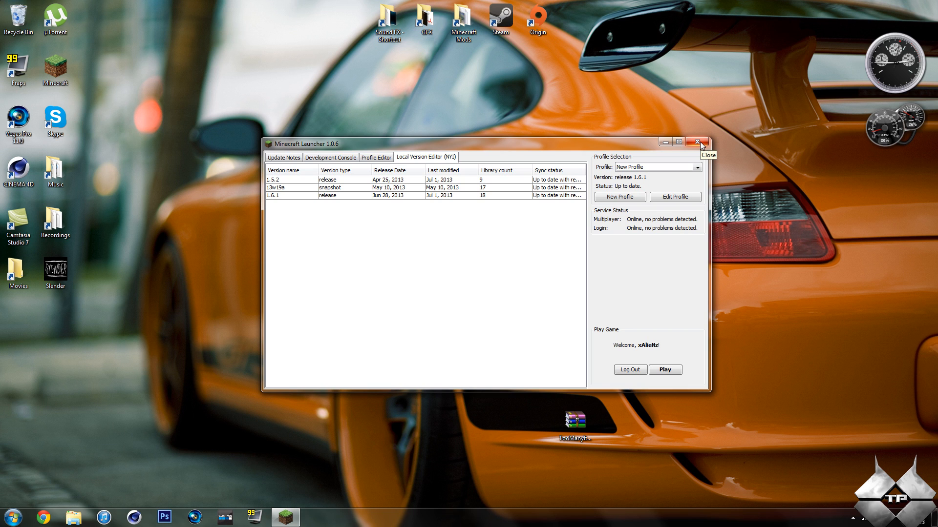
- Close the launcher and open the Roaming folder via a Start search for %appdata%
left_click(698, 143)
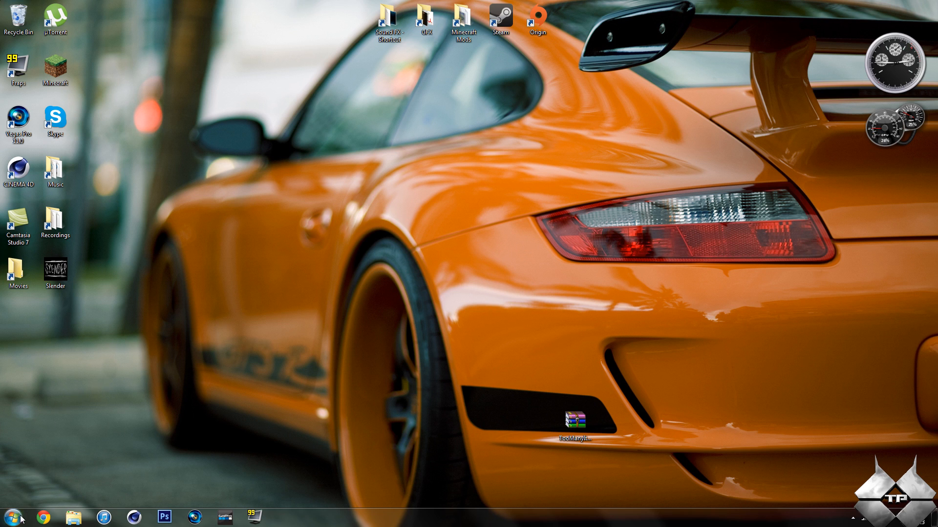
left_click(12, 516)
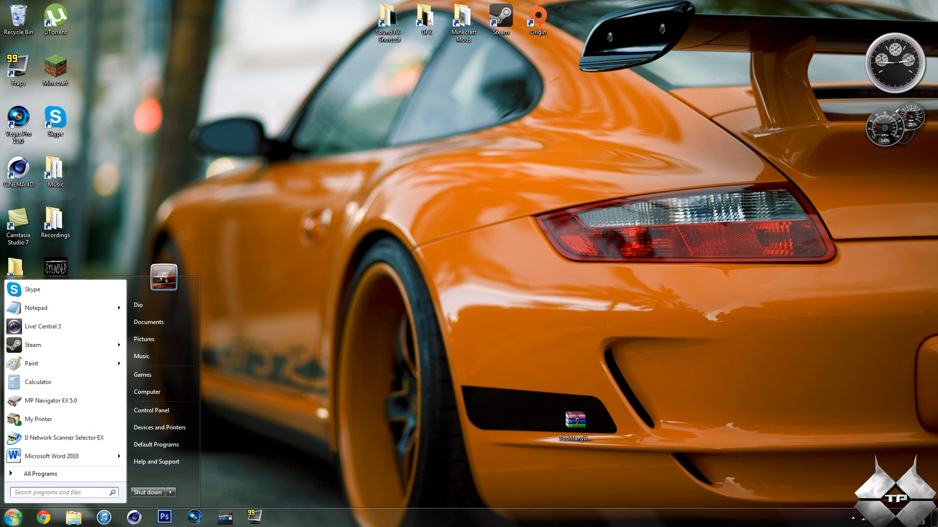
type("%")
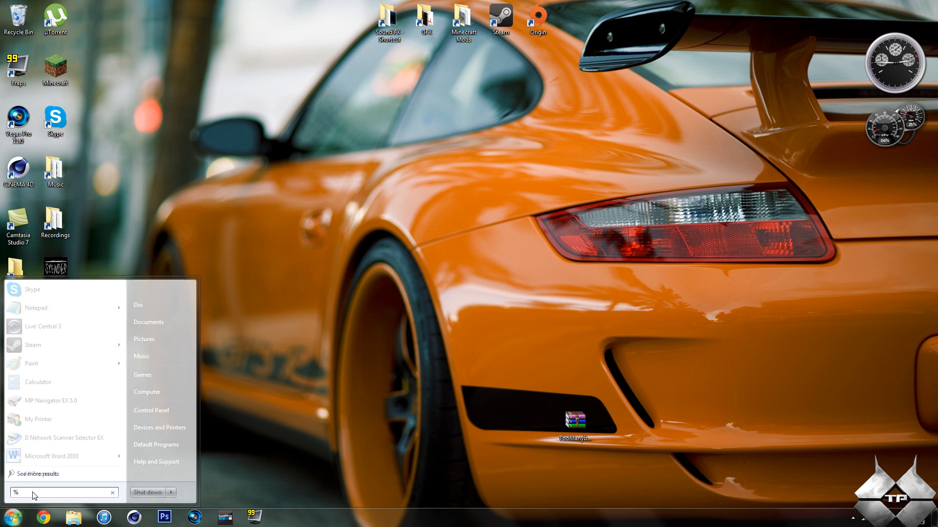
type("appdata%")
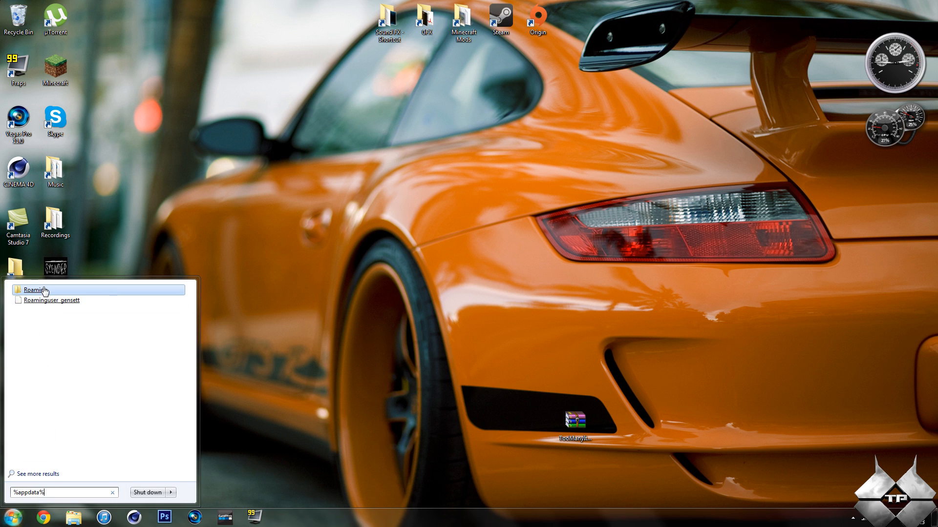
left_click(32, 290)
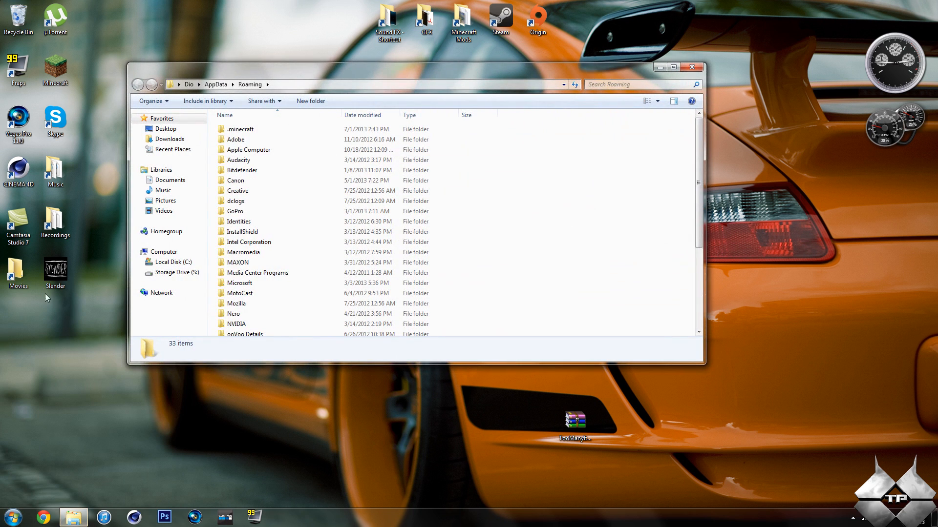
- Open the .minecraft folder and browse its contents
left_click(240, 128)
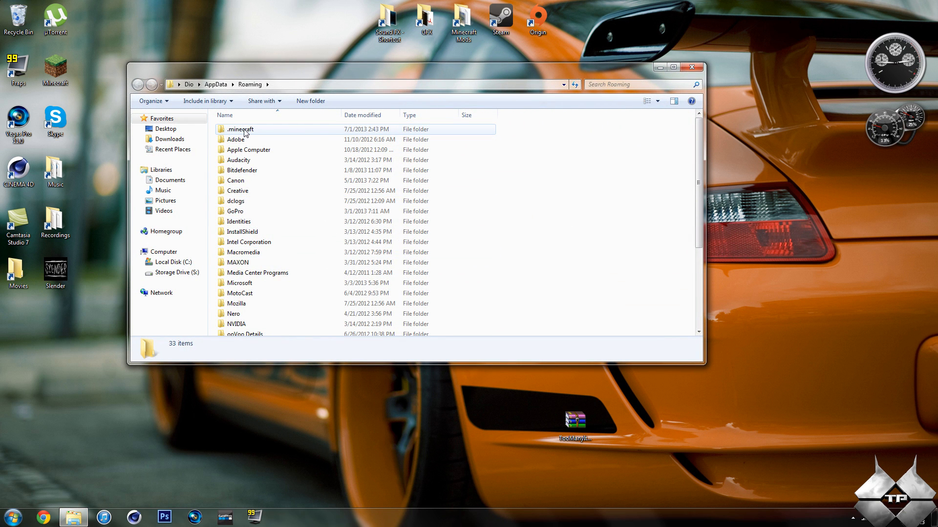
double_click(241, 129)
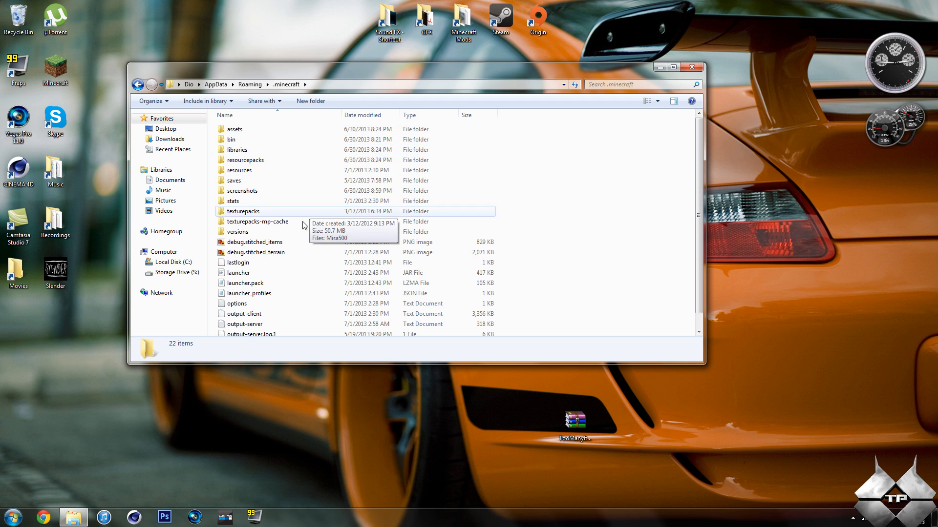
mouse_move(316, 193)
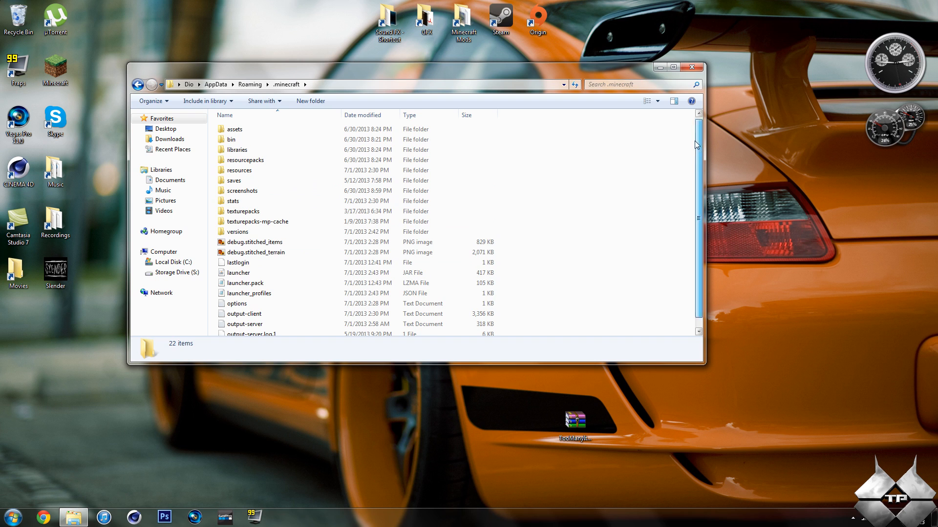
scroll("down", 3)
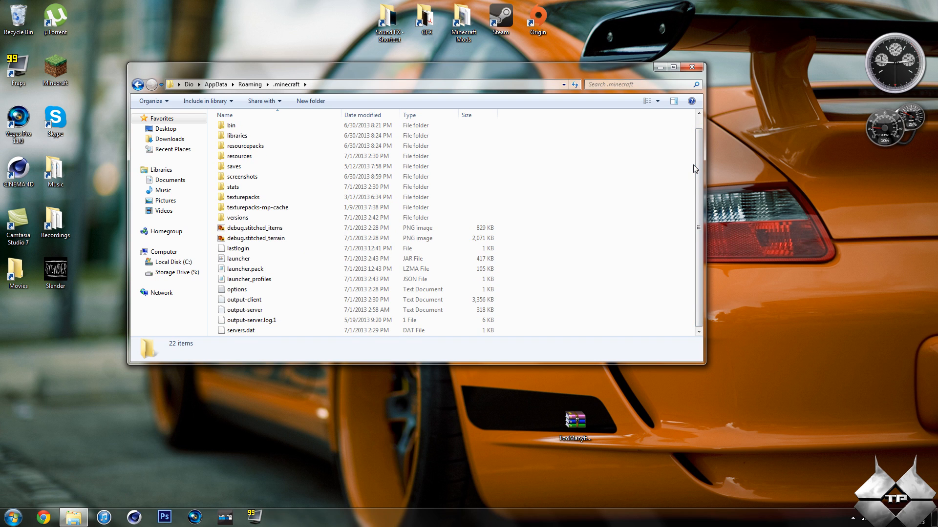
- Set output-server.log.1 to always open with Notepad, view it, then close Notepad
right_click(251, 320)
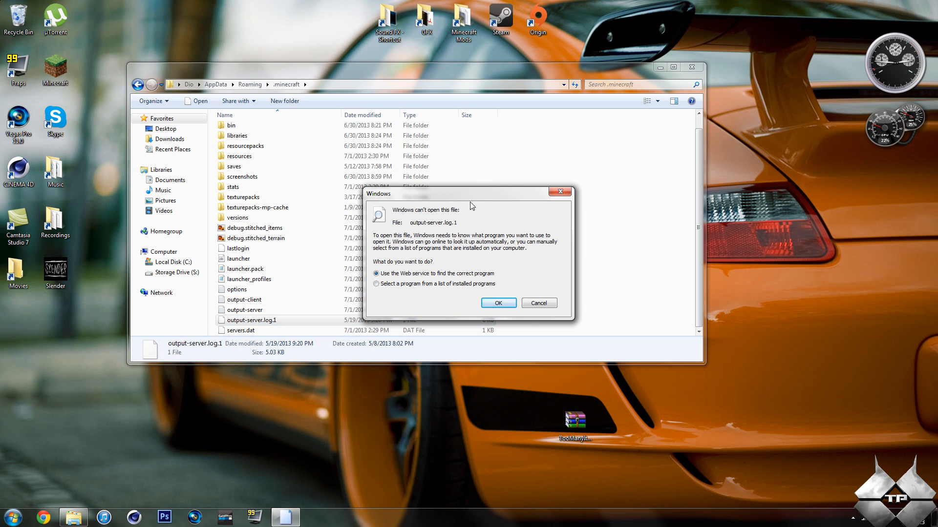
mouse_move(450, 215)
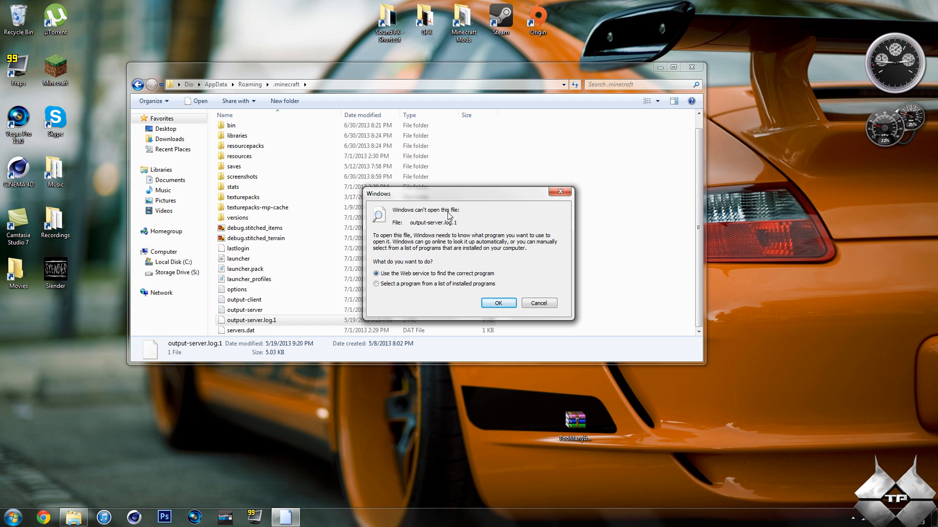
mouse_move(399, 294)
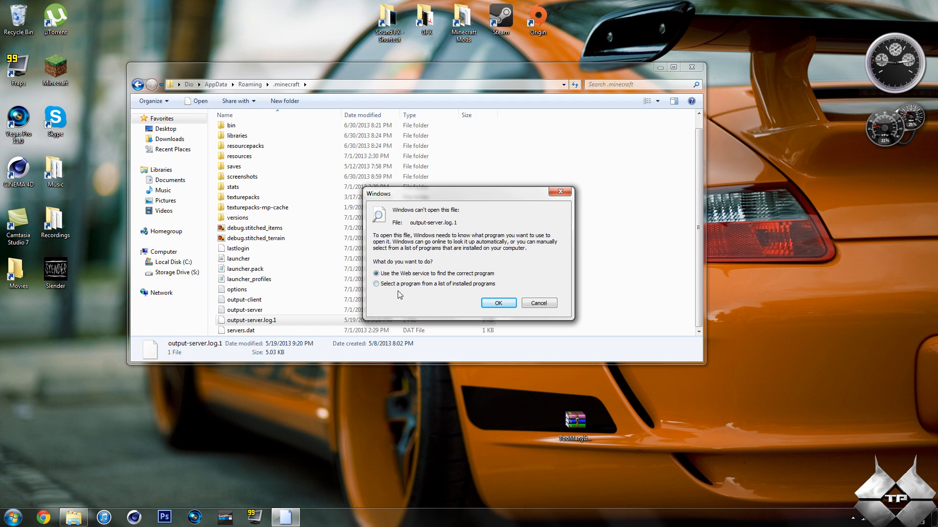
left_click(377, 283)
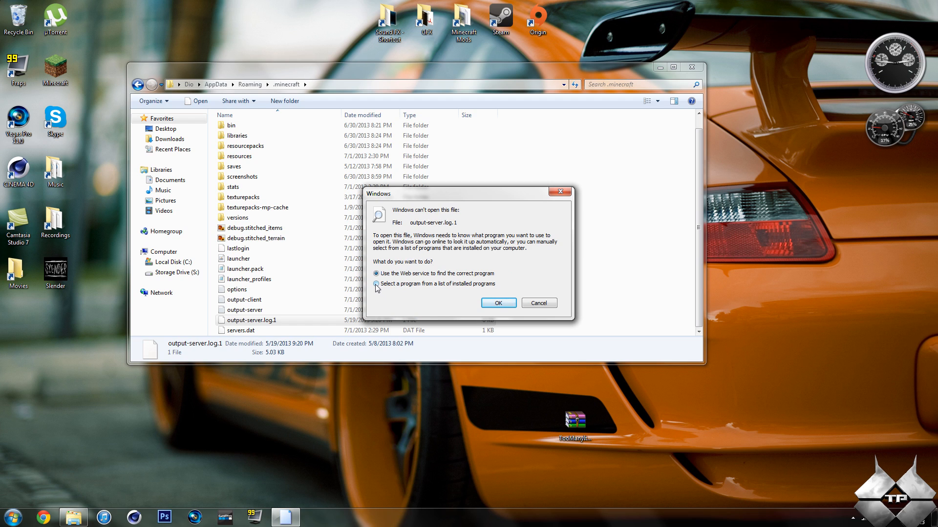
left_click(377, 283)
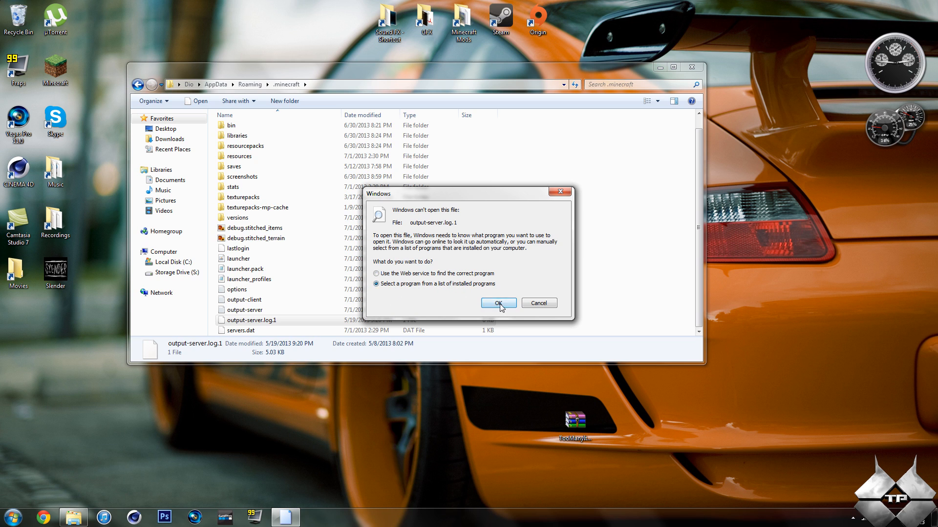
left_click(498, 303)
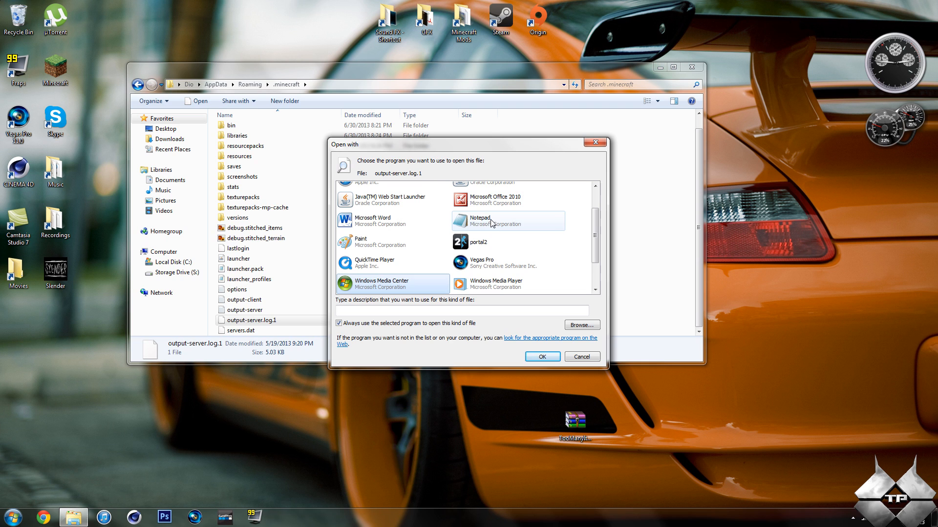
left_click(506, 221)
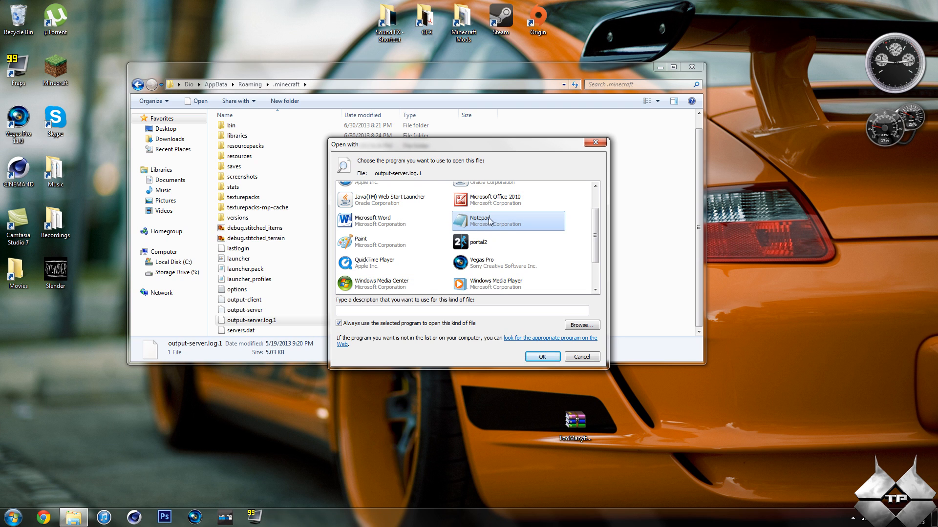
left_click(540, 357)
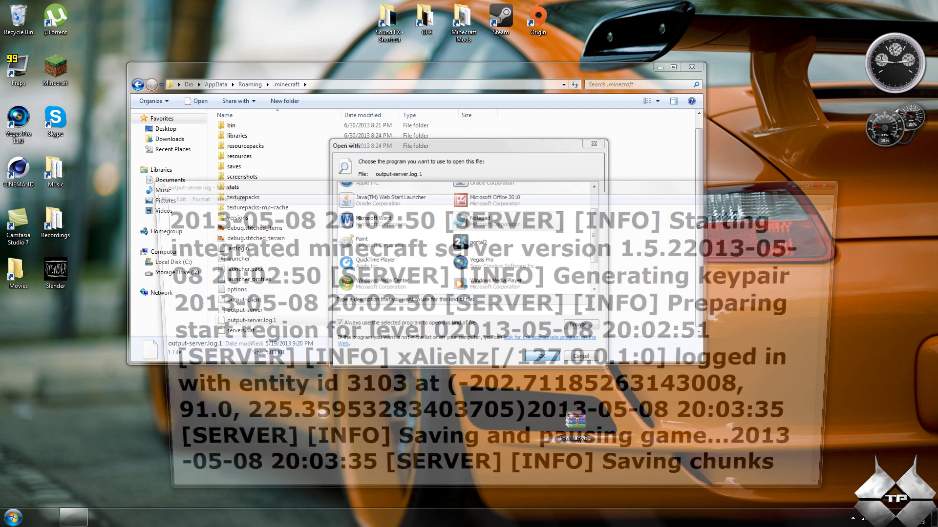
left_click(539, 355)
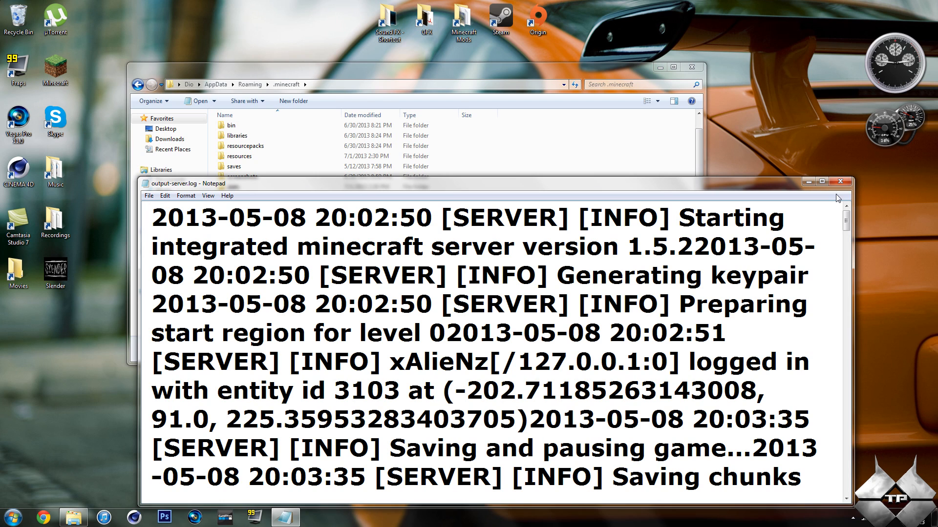
left_click(840, 181)
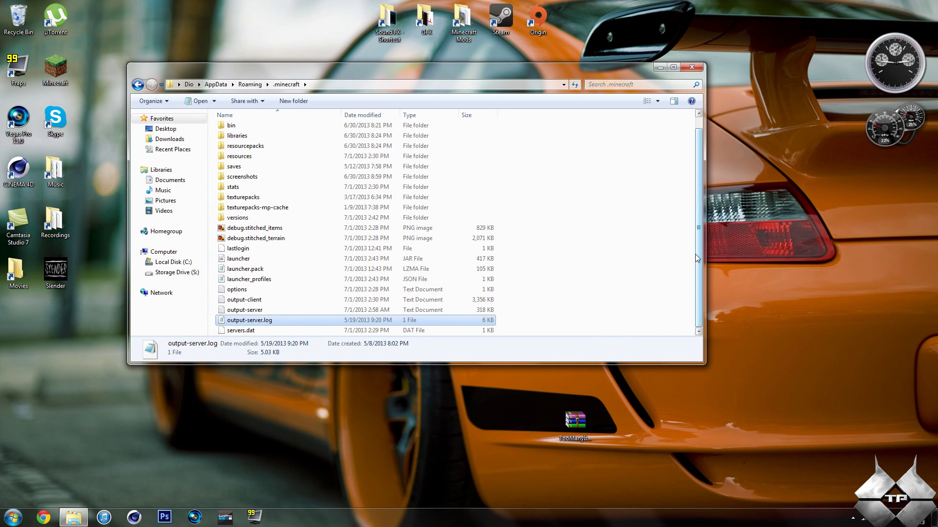
- Open the versions folder and select the 13w19a snapshot folder
scroll("up", 3)
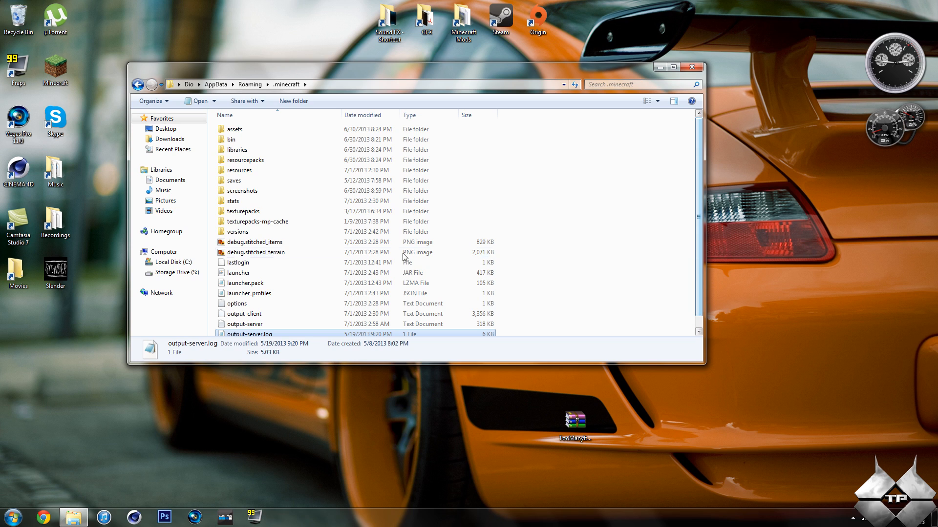
mouse_move(276, 233)
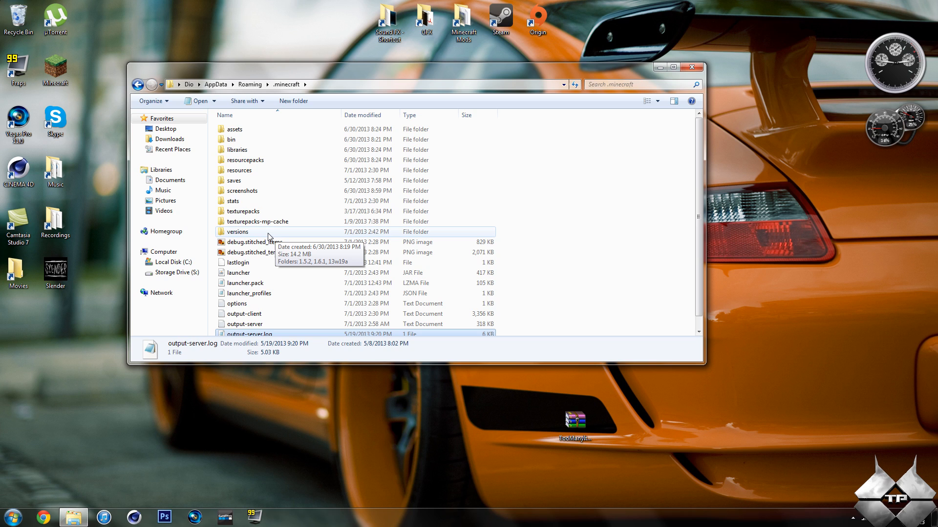
mouse_move(268, 237)
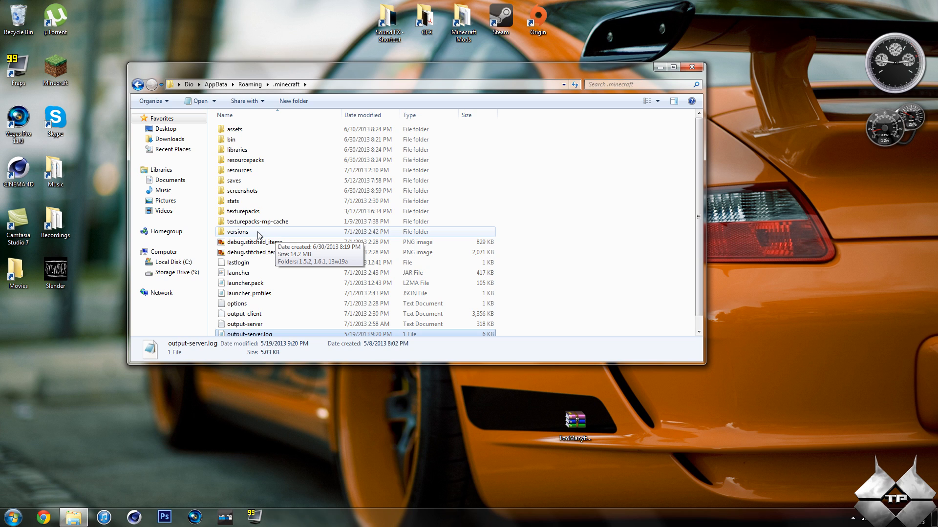
double_click(237, 231)
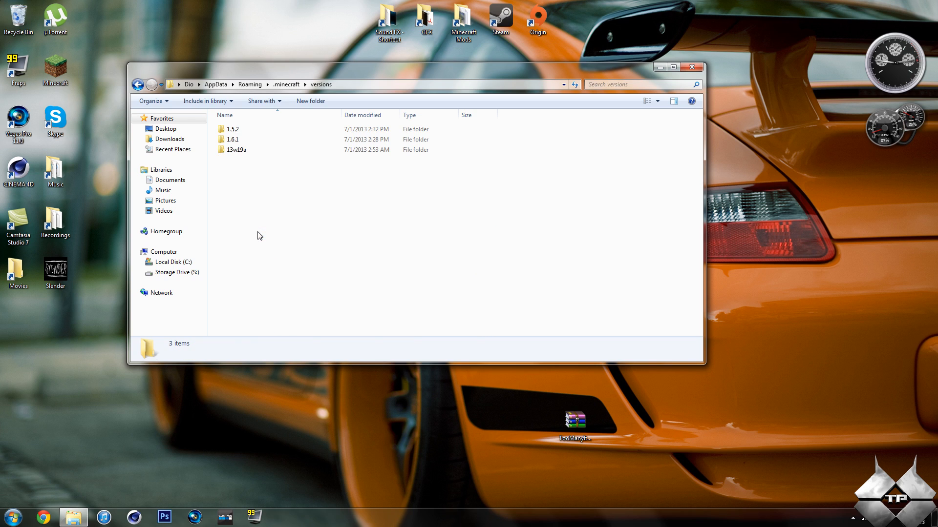
mouse_move(255, 174)
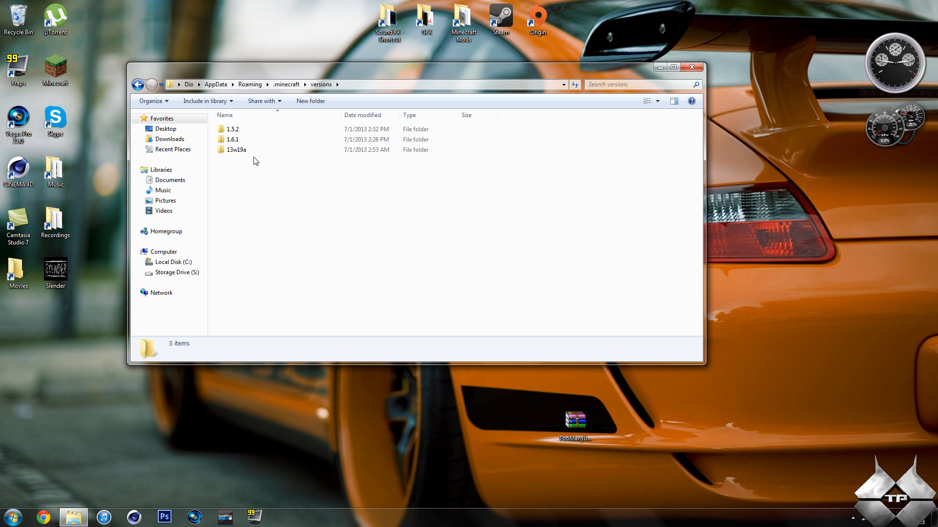
mouse_move(252, 172)
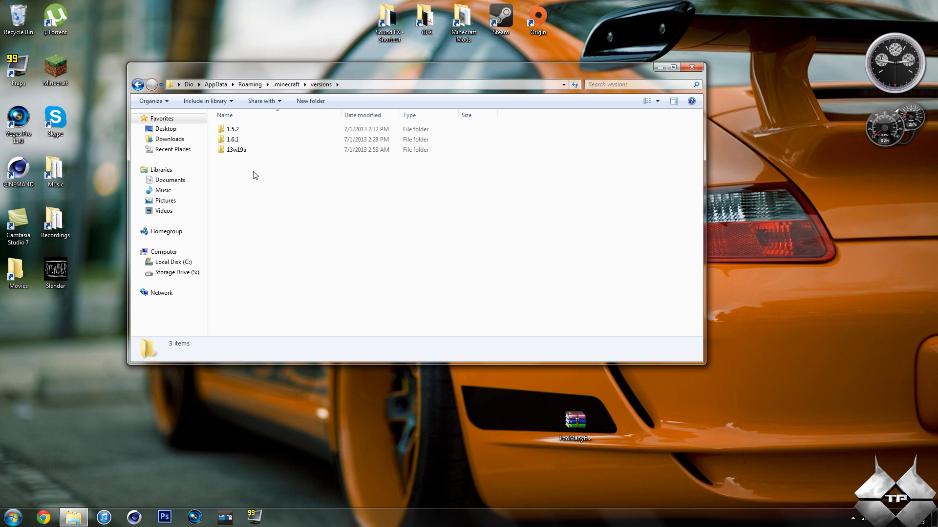
mouse_move(249, 174)
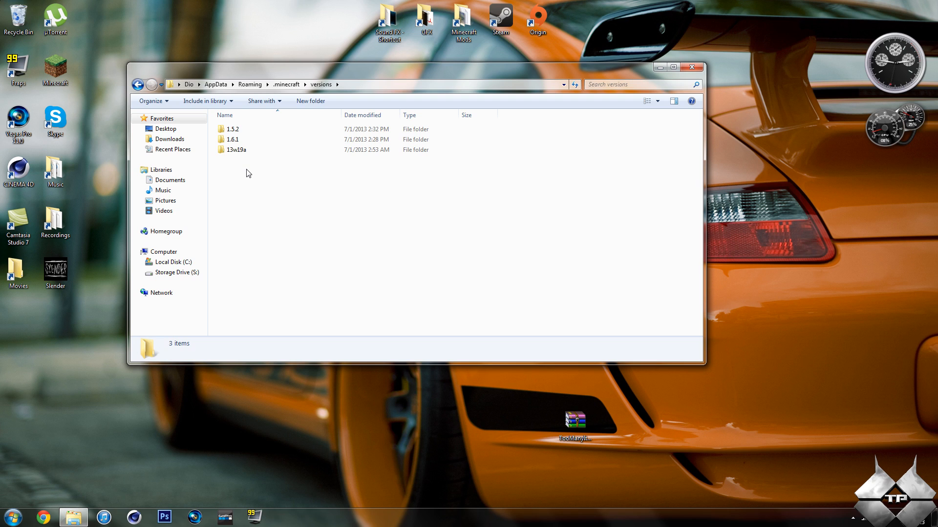
left_click(235, 149)
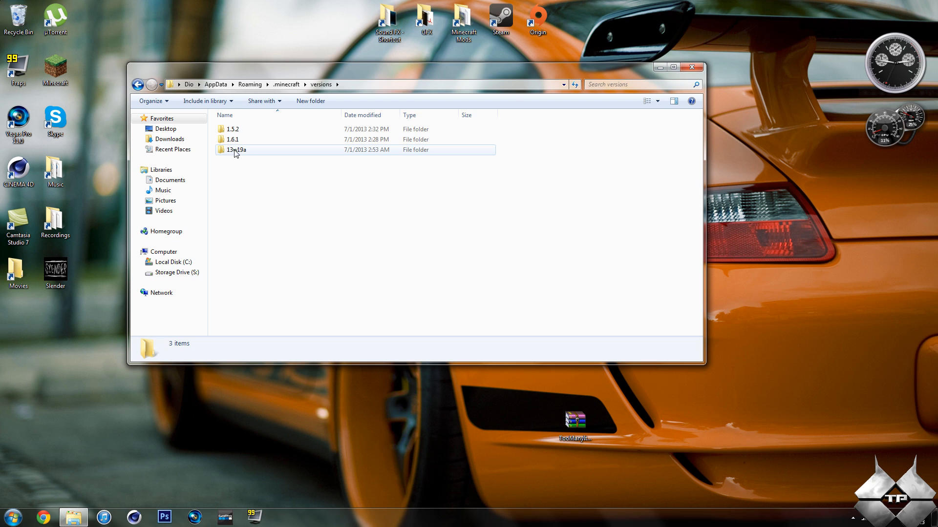
mouse_move(235, 150)
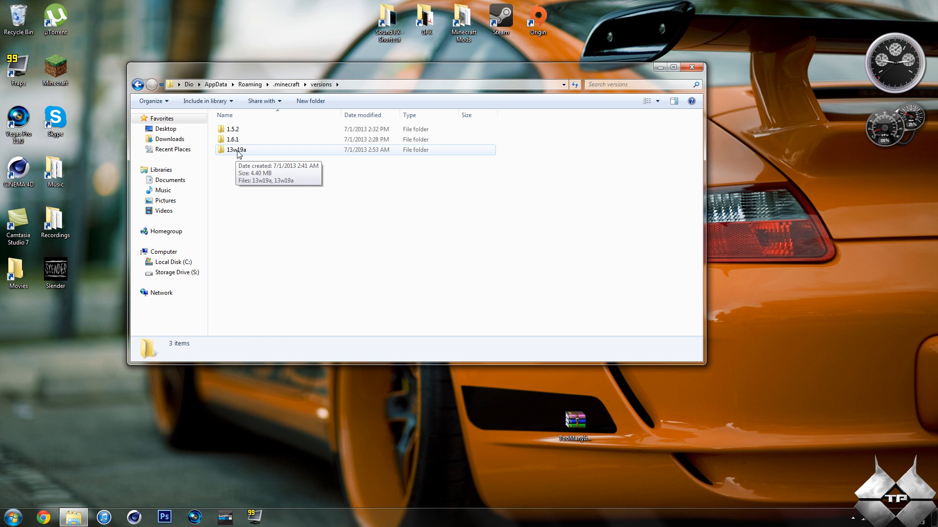
- Copy the 13w19a folder and paste a duplicate into versions
right_click(236, 149)
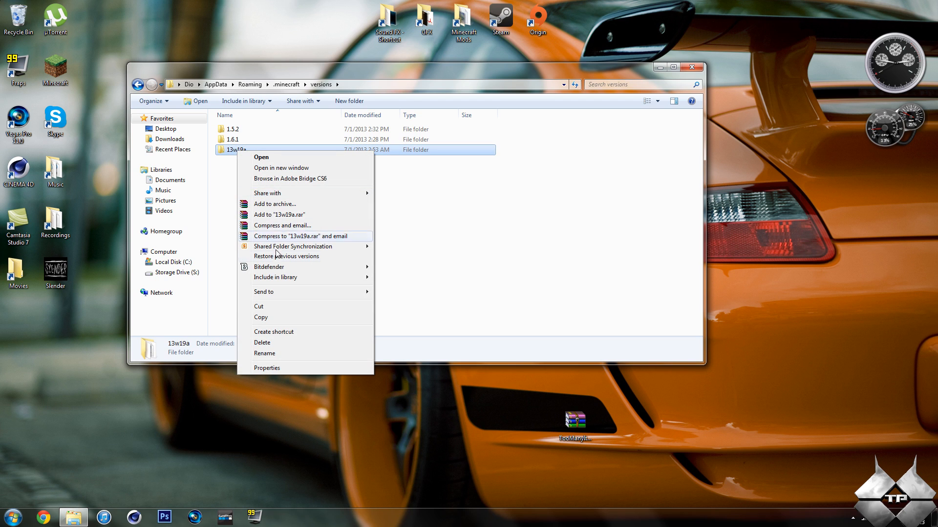
left_click(320, 182)
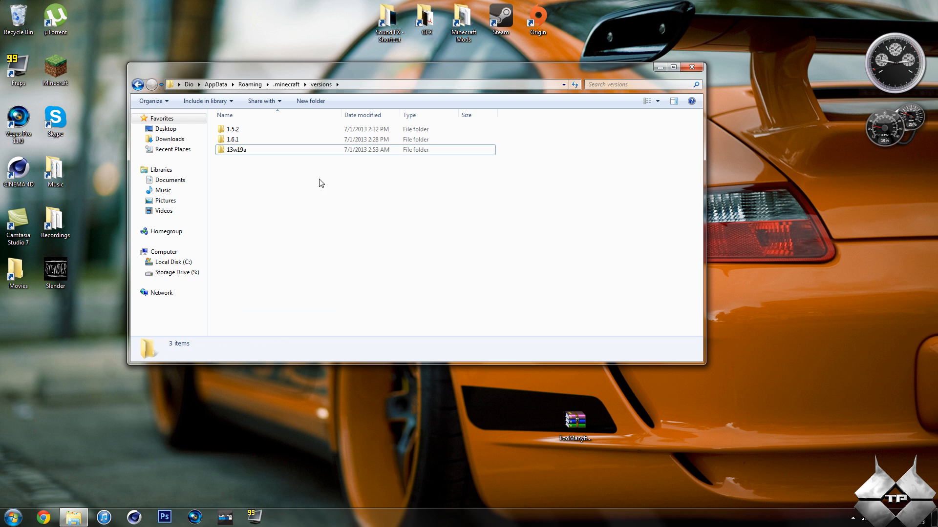
right_click(319, 183)
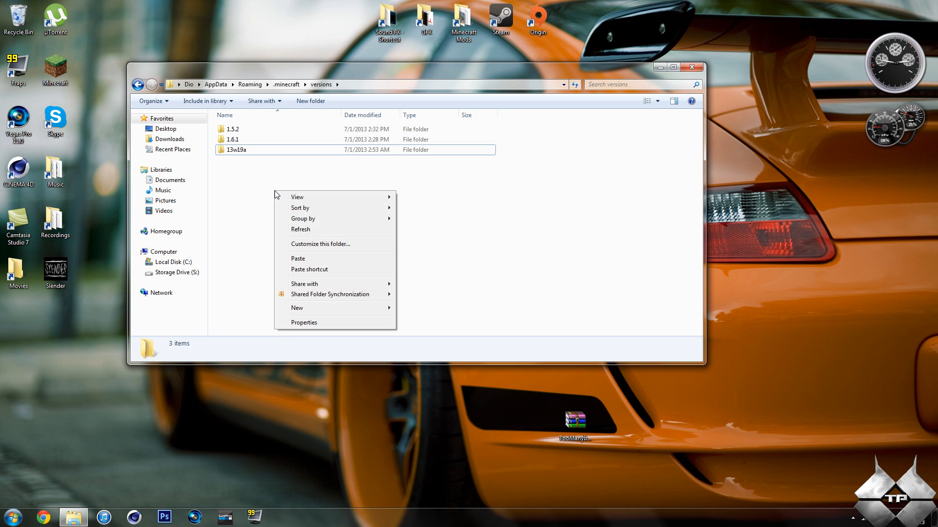
mouse_move(319, 262)
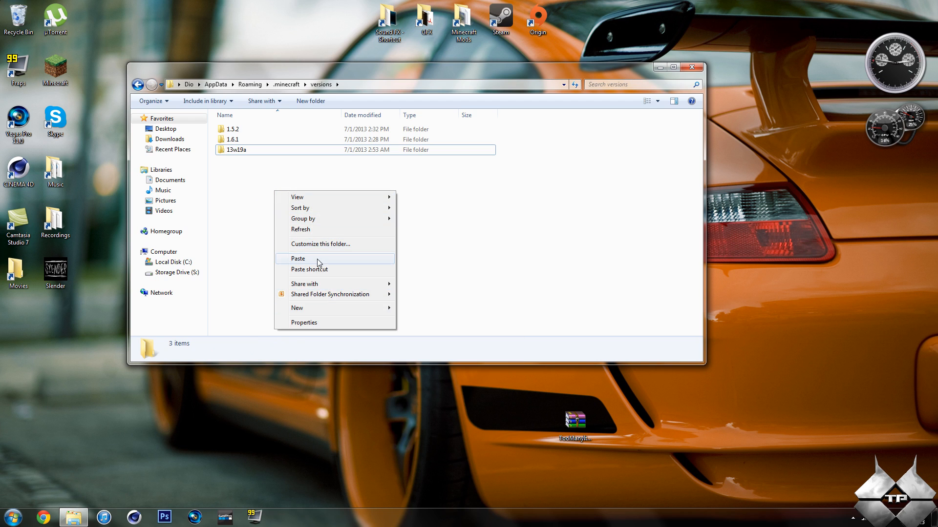
left_click(297, 258)
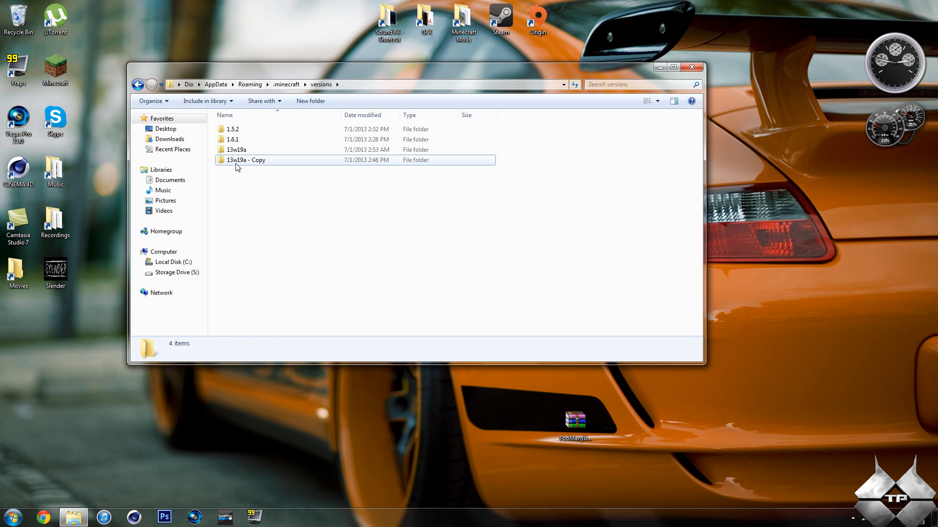
- Rename the copy to '13w19a modded' and open it
left_click(243, 159)
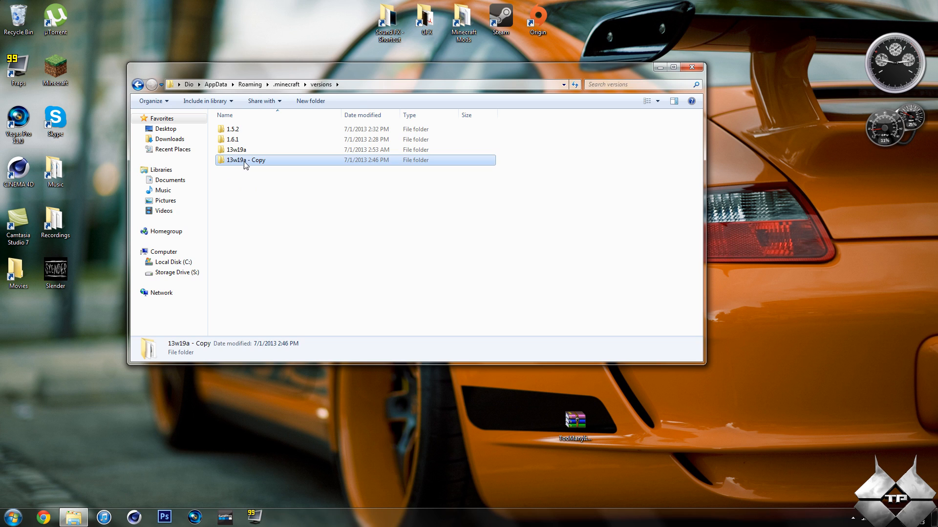
left_click(242, 159)
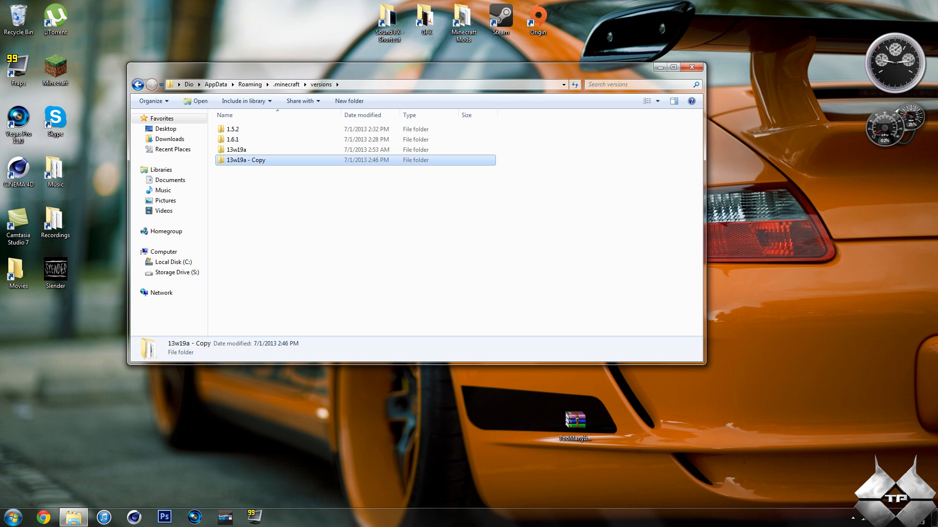
left_click(244, 159)
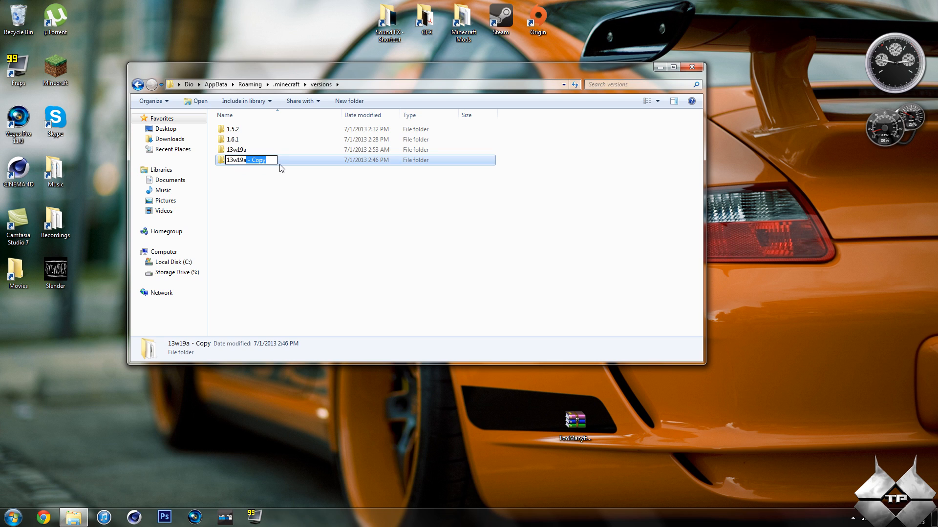
type("13w19a")
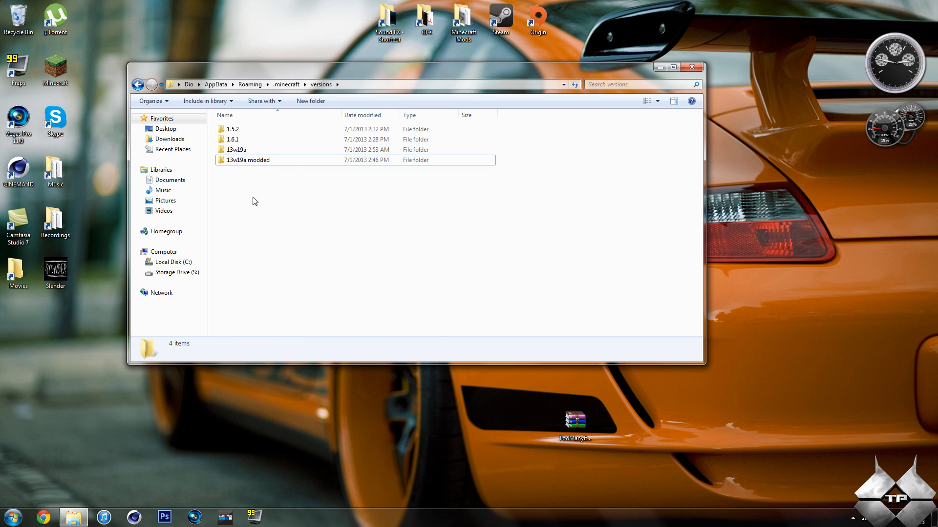
left_click(247, 159)
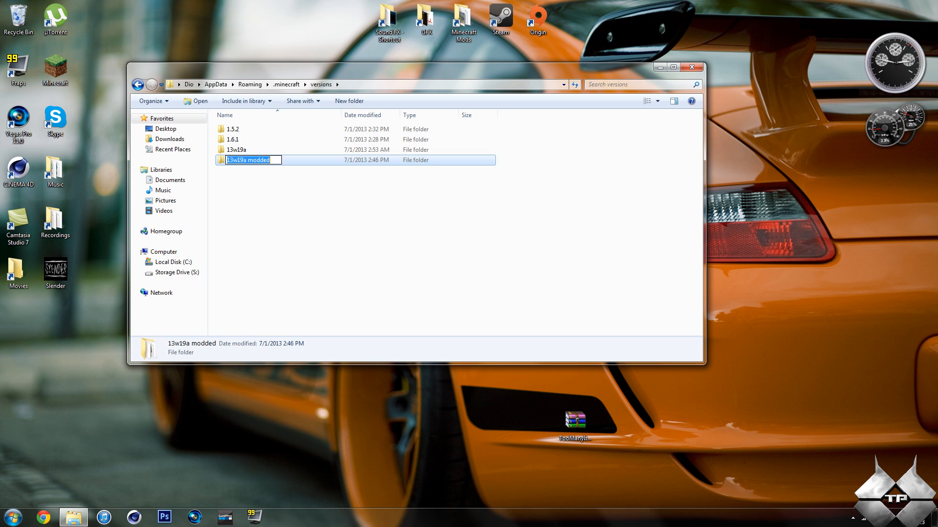
right_click(248, 159)
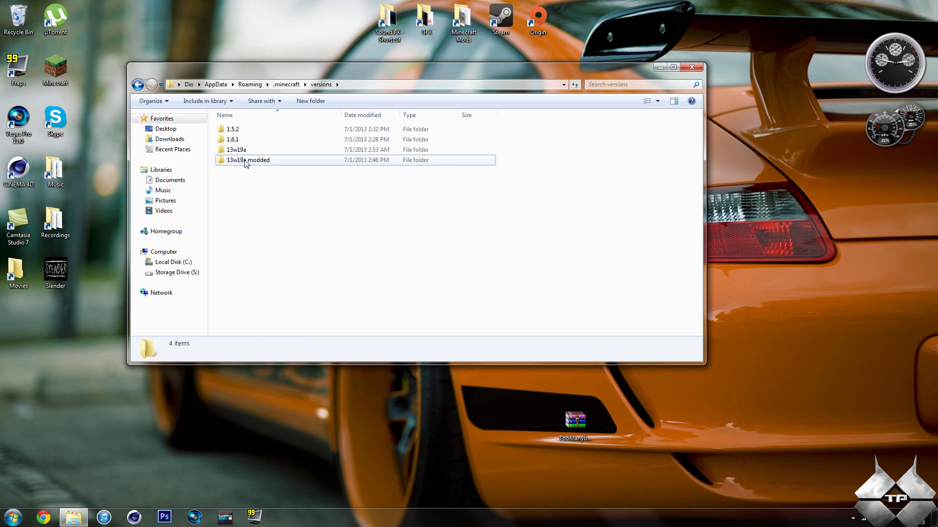
double_click(248, 159)
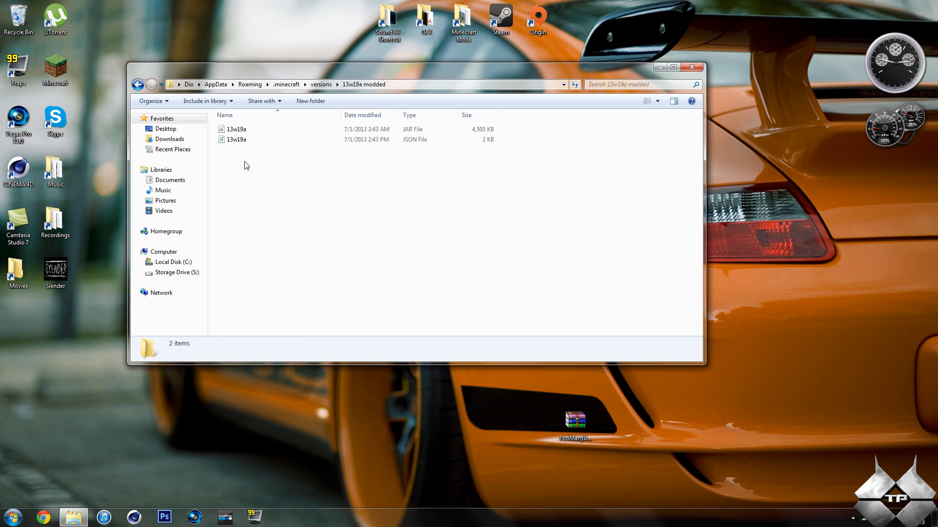
- Rename the JAR and JSON files inside to '13w19a modded'
left_click(237, 129)
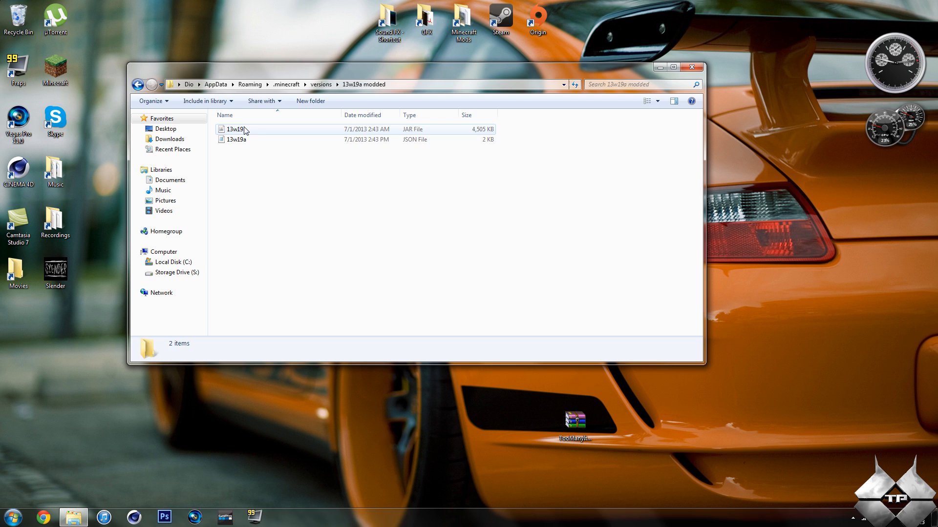
mouse_move(233, 139)
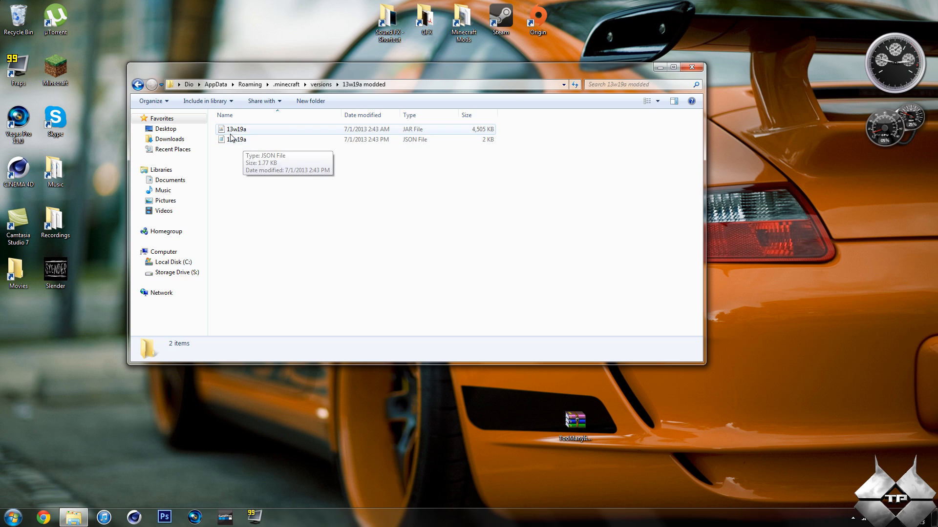
left_click(236, 129)
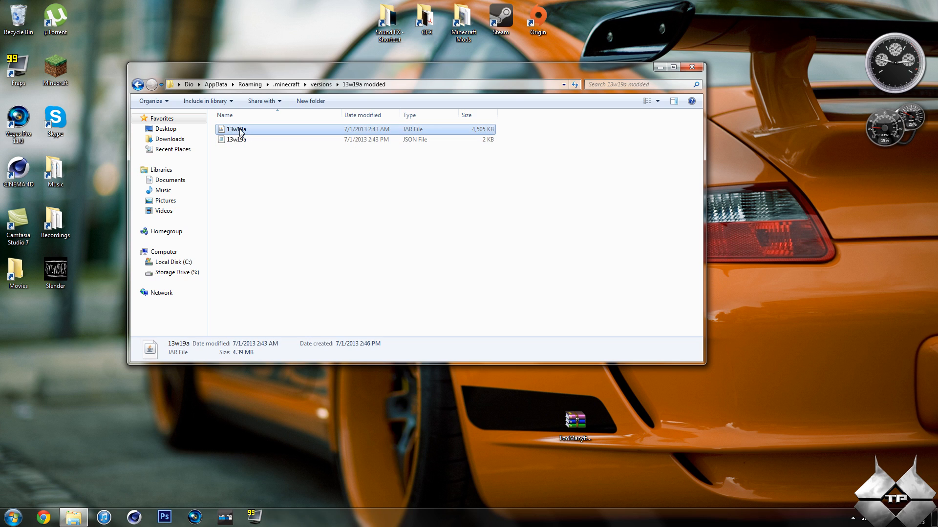
left_click(235, 129)
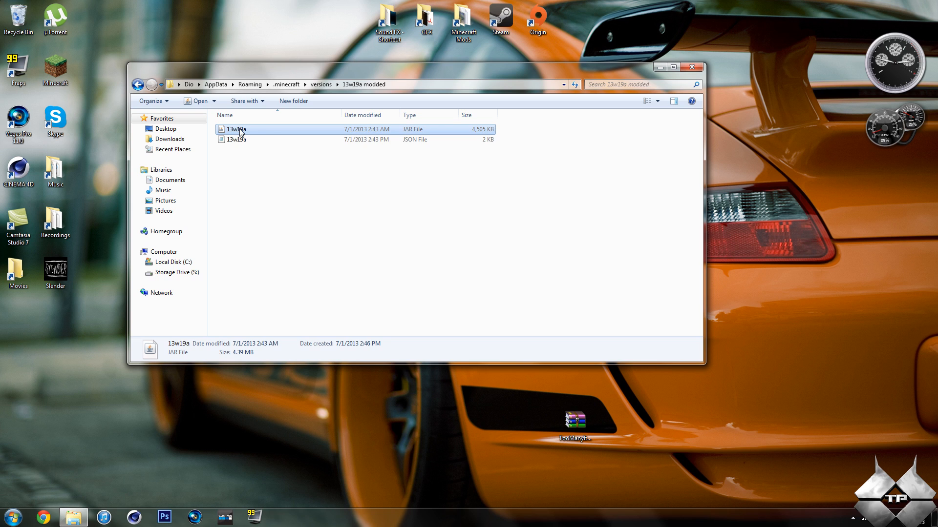
right_click(235, 129)
type(" modded")
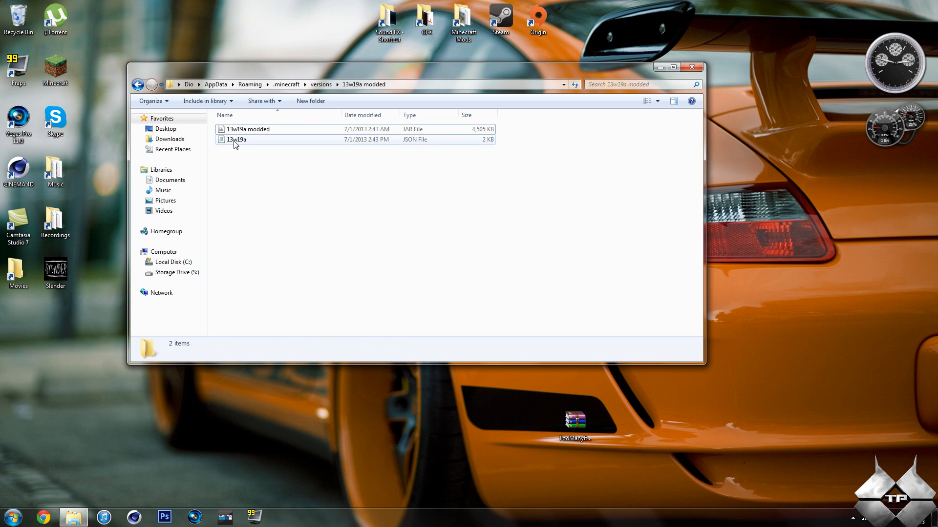
right_click(236, 140)
type(" modded")
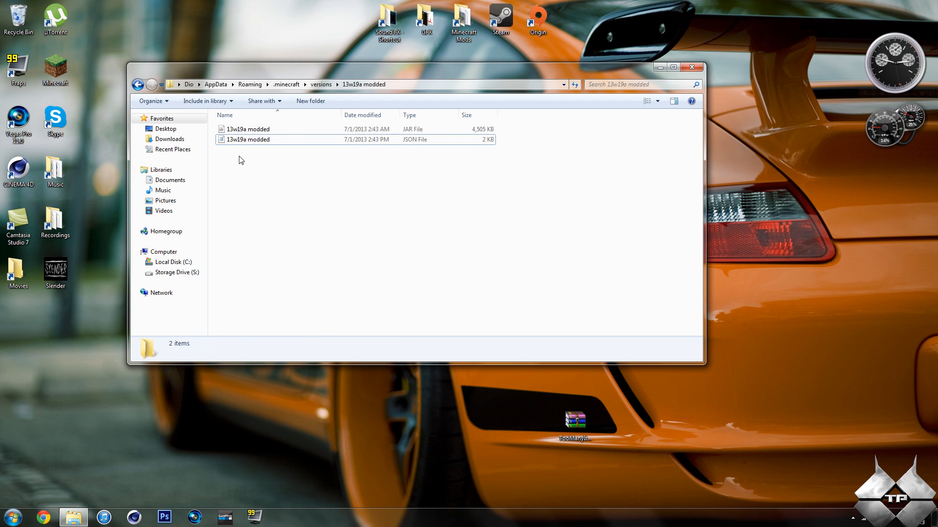
left_click(247, 139)
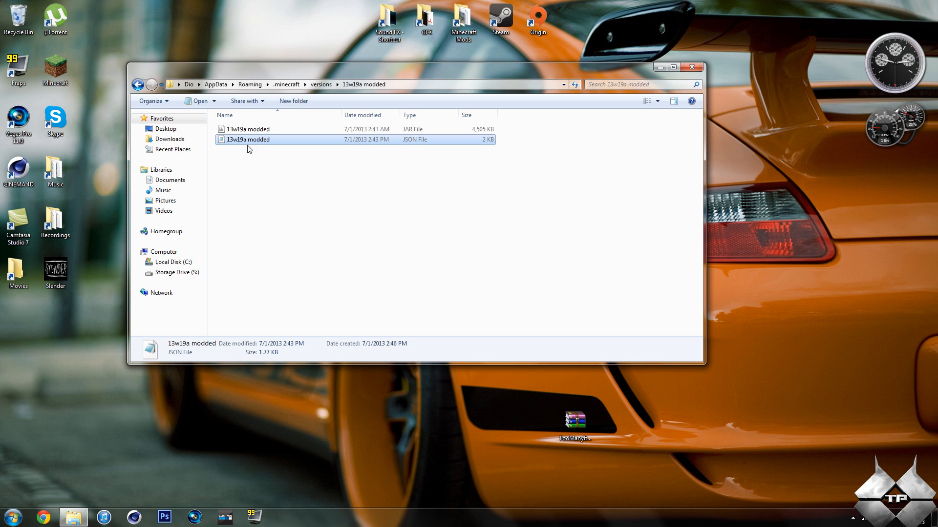
mouse_move(414, 142)
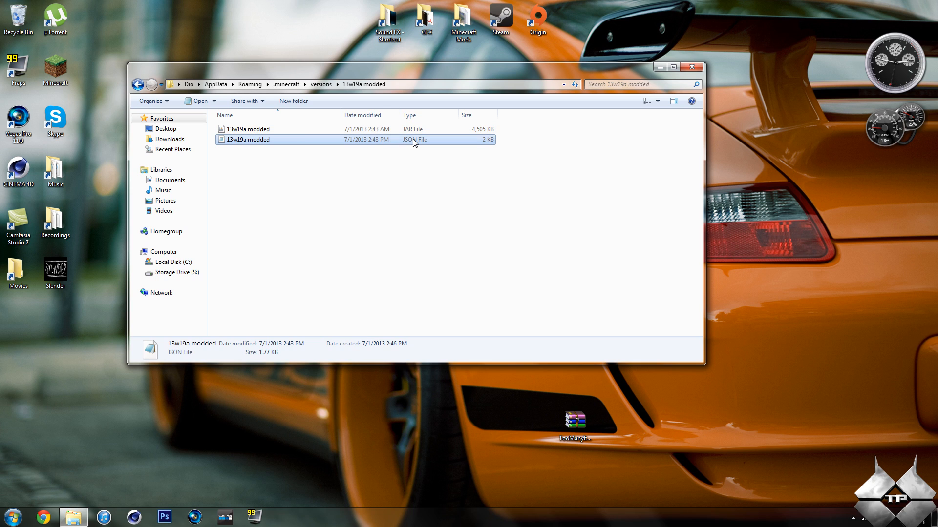
mouse_move(250, 145)
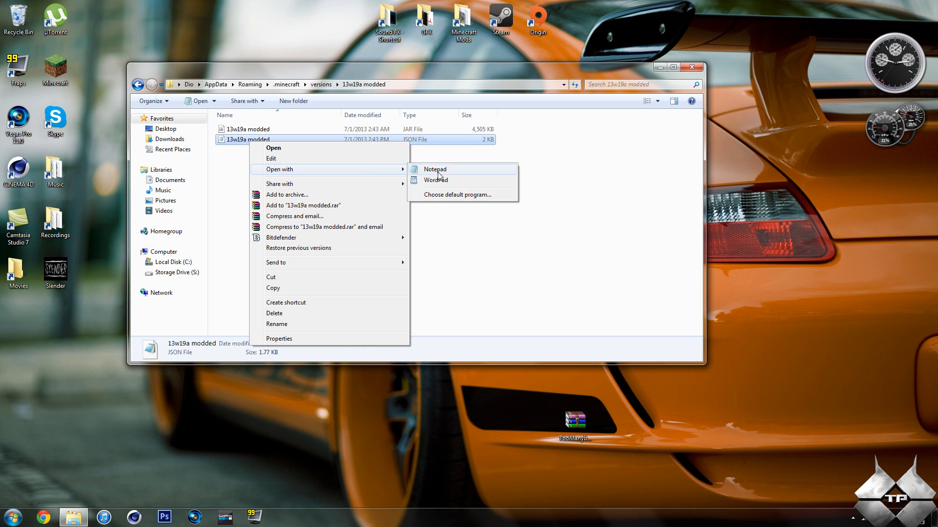
- Open the JSON in Notepad and change its id to '13w19a modded'
left_click(435, 169)
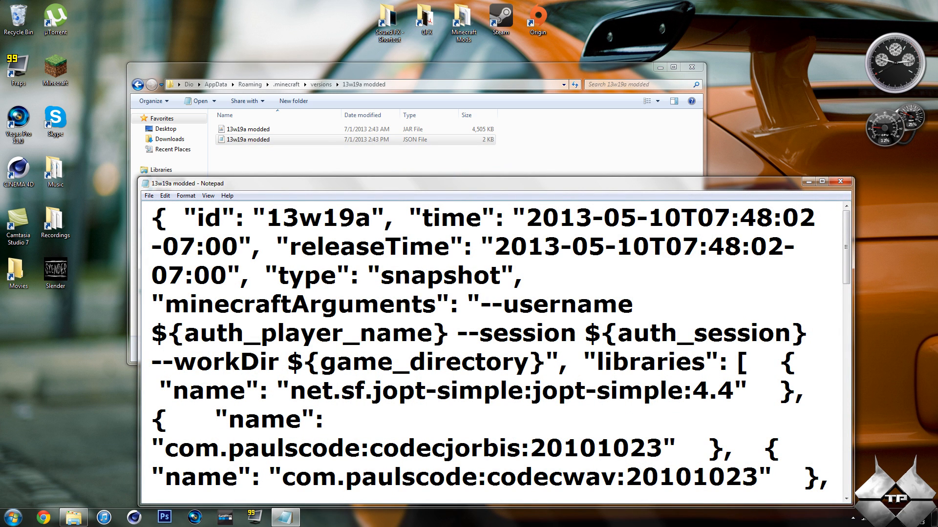
double_click(318, 218)
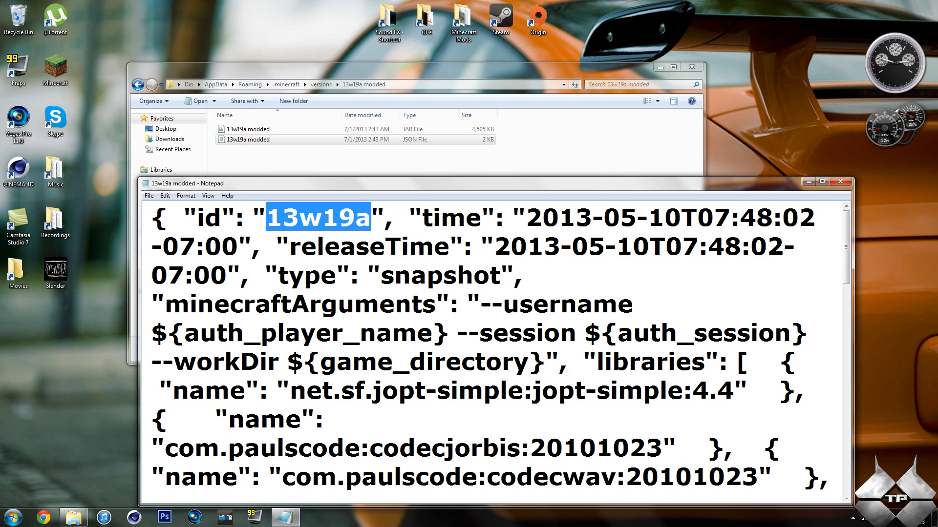
right_click(320, 222)
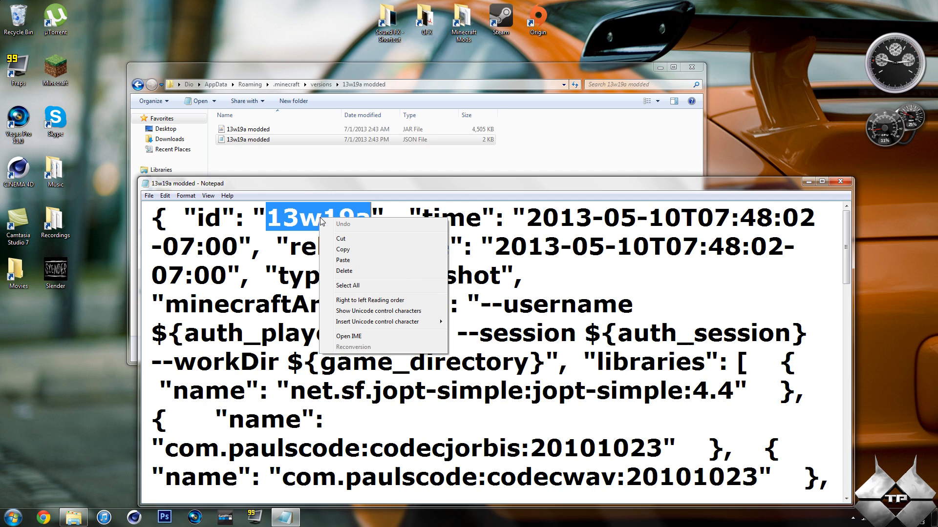
left_click(343, 260)
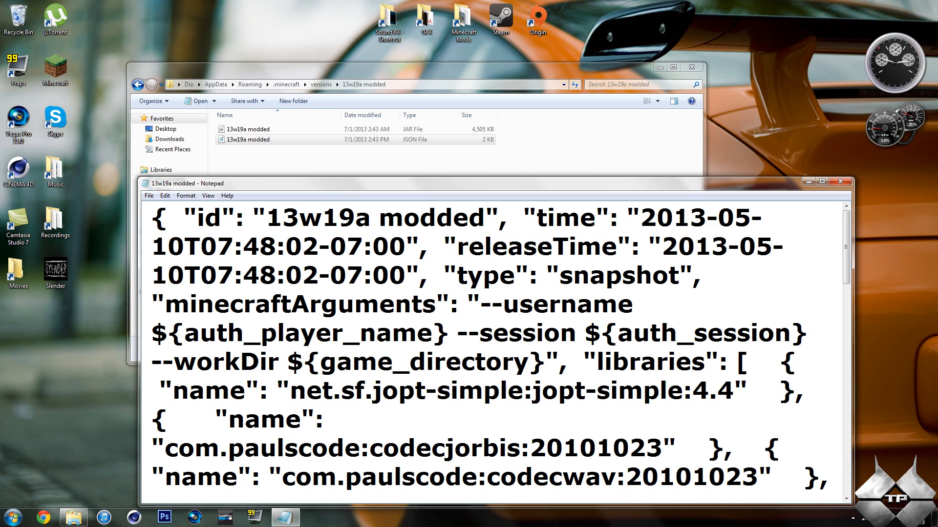
double_click(318, 217)
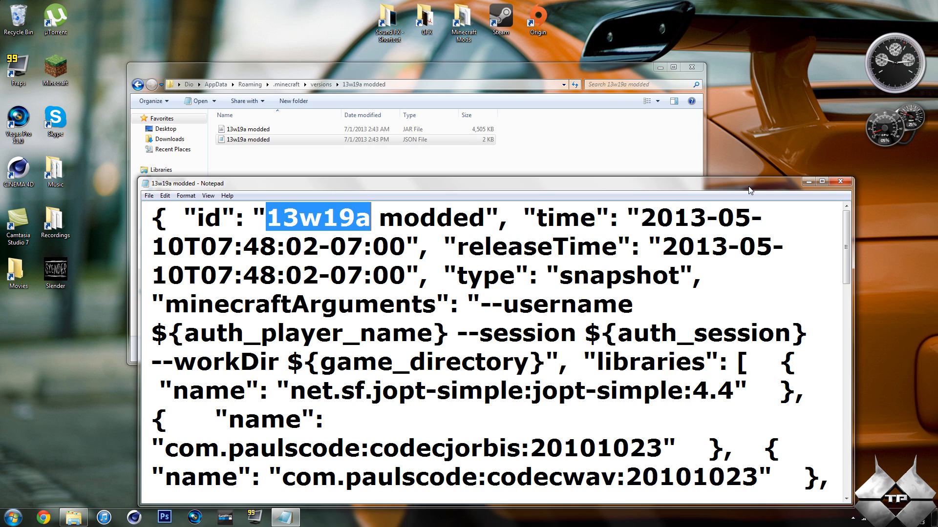
mouse_move(843, 177)
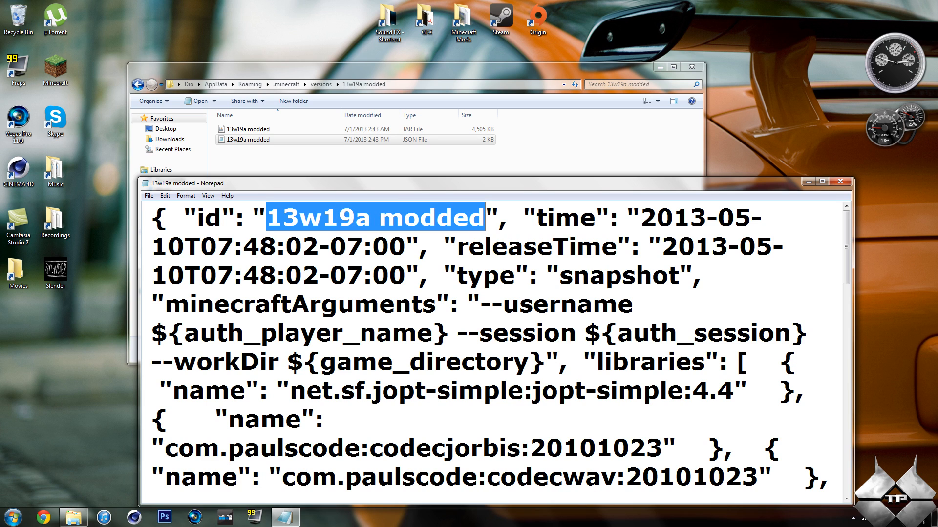
- Close Notepad, saving the edited version file
left_click(840, 181)
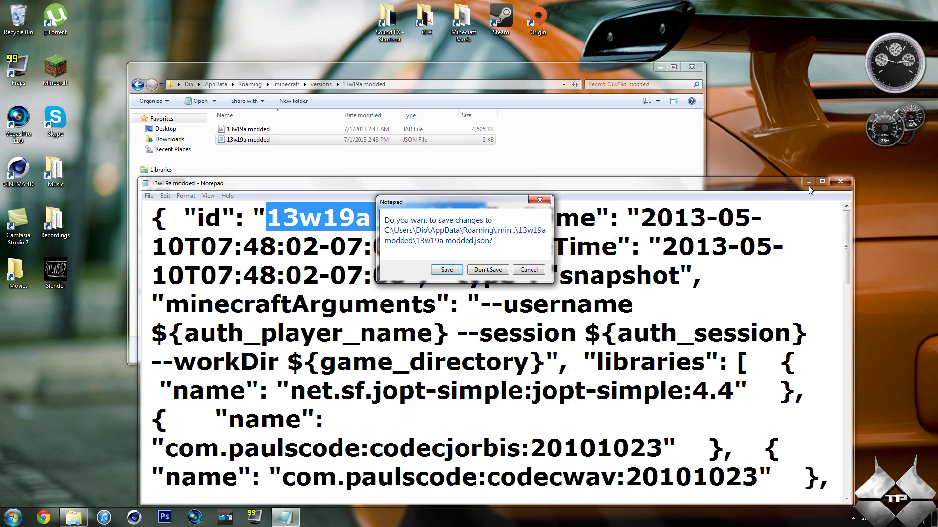
left_click(486, 269)
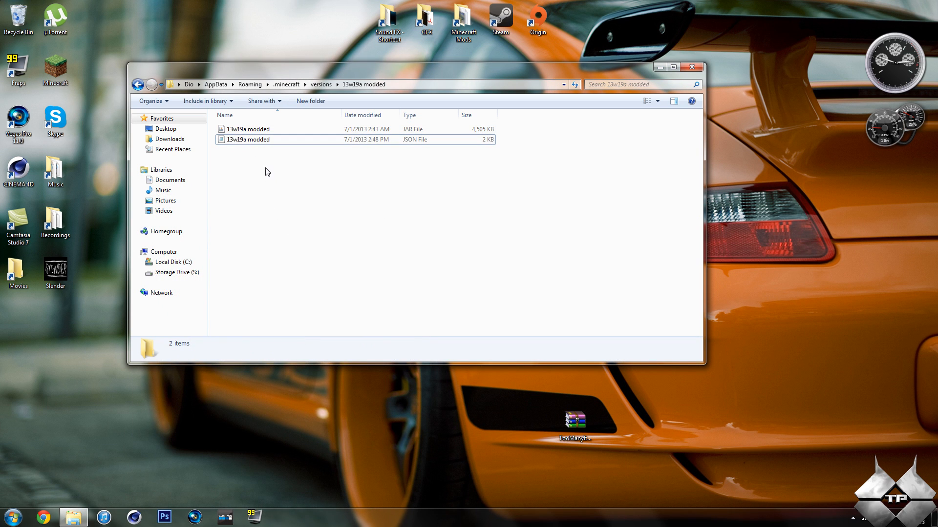
left_click(247, 129)
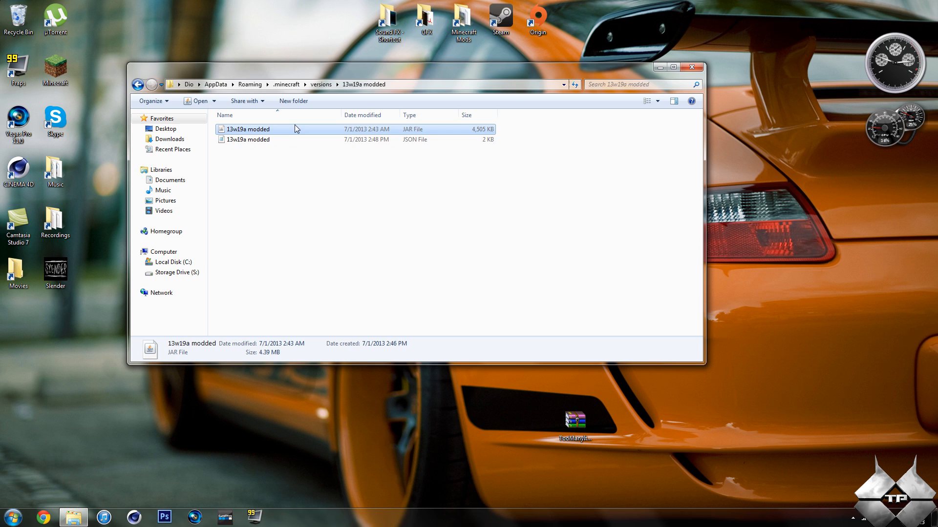
- Open the 13w19a modded JAR as a WinRAR archive and close the versions folder window
right_click(247, 129)
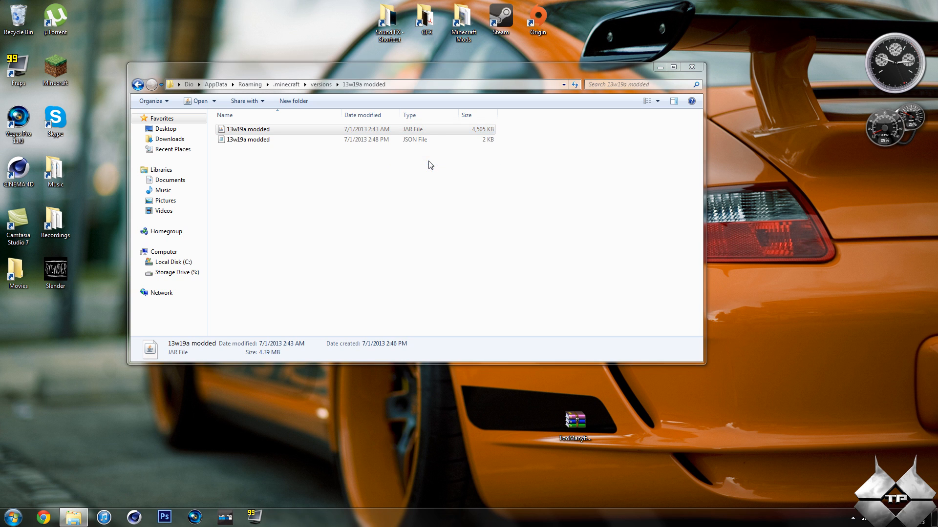
double_click(247, 129)
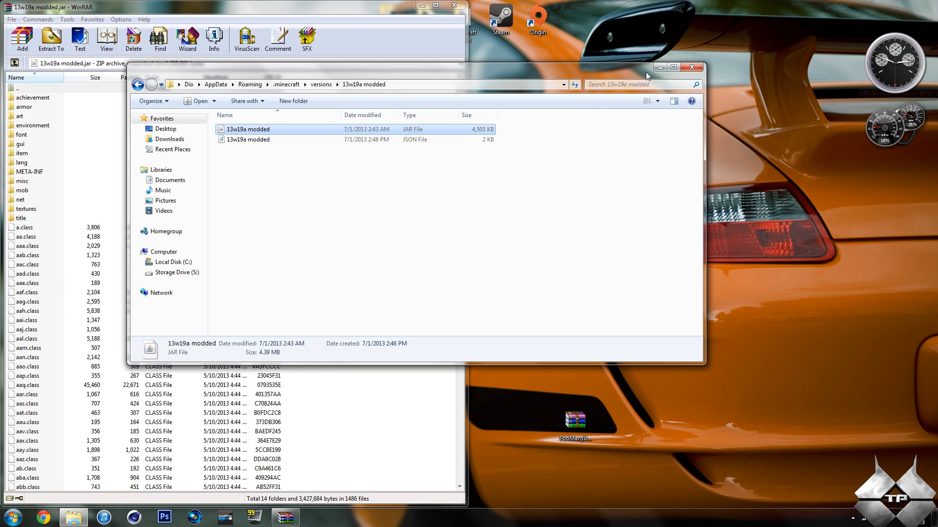
mouse_move(693, 67)
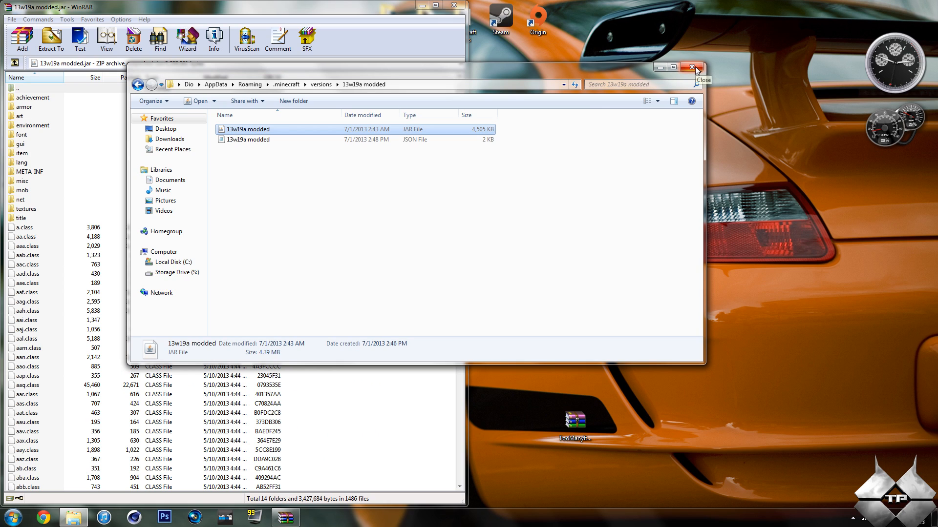
mouse_move(544, 117)
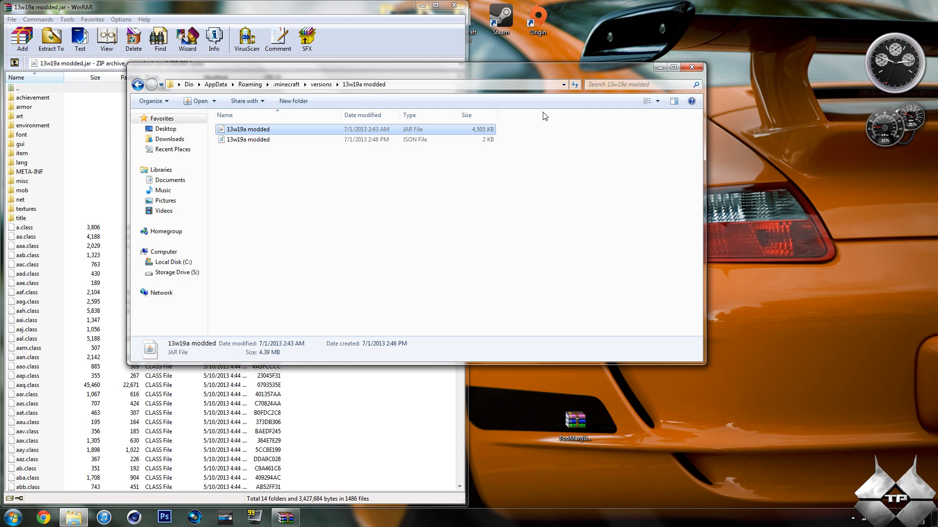
mouse_move(694, 67)
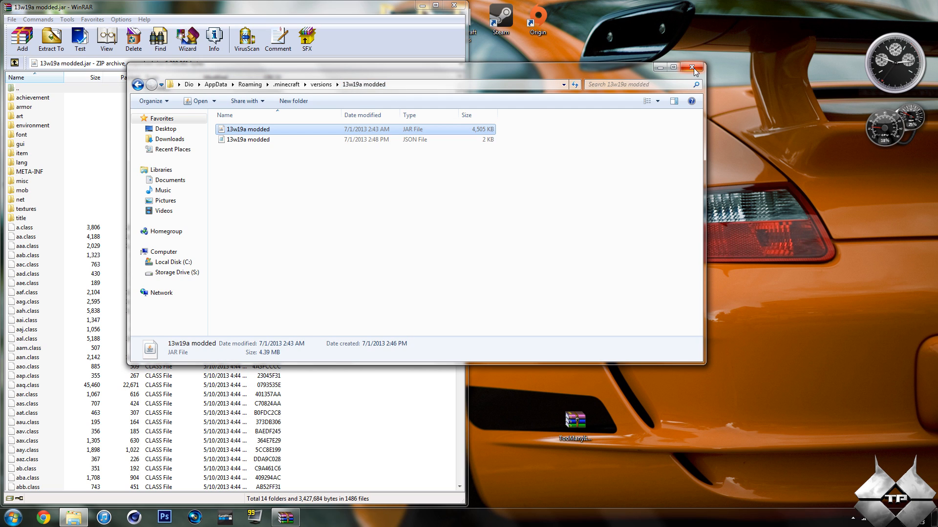
left_click(694, 67)
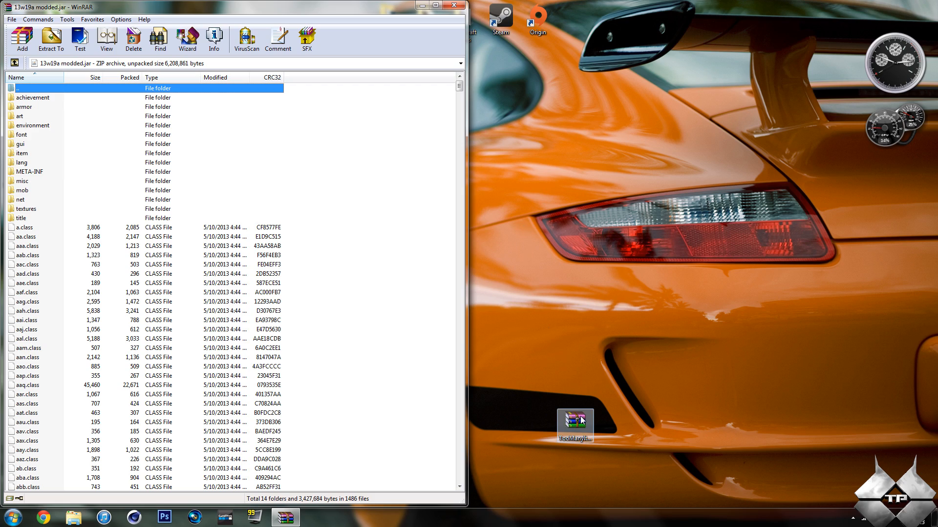
- Copy all TooManyItems files from the mod zip into the 13w19a modded JAR
double_click(573, 417)
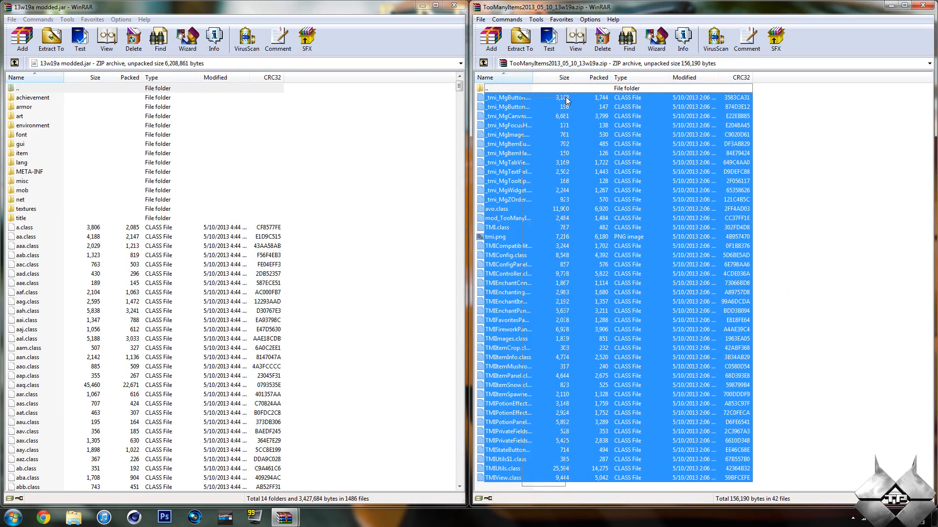
left_click(23, 38)
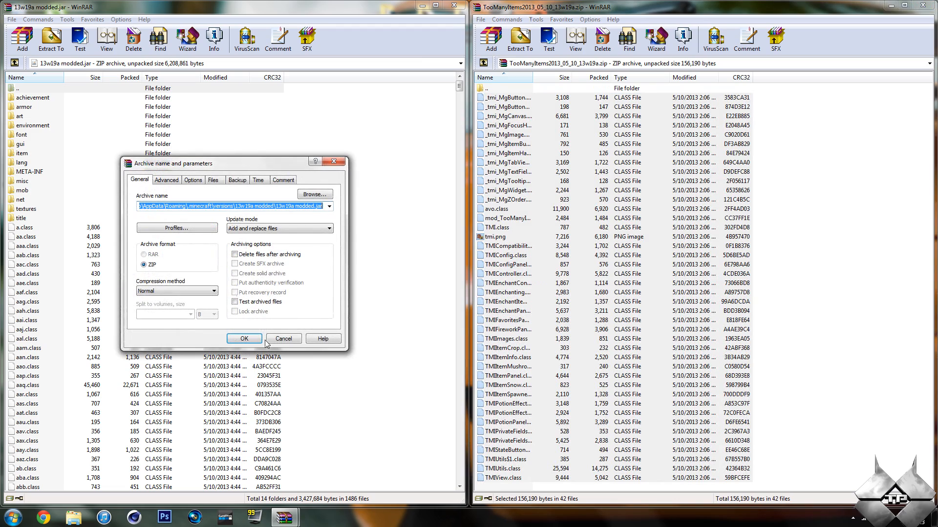
left_click(243, 339)
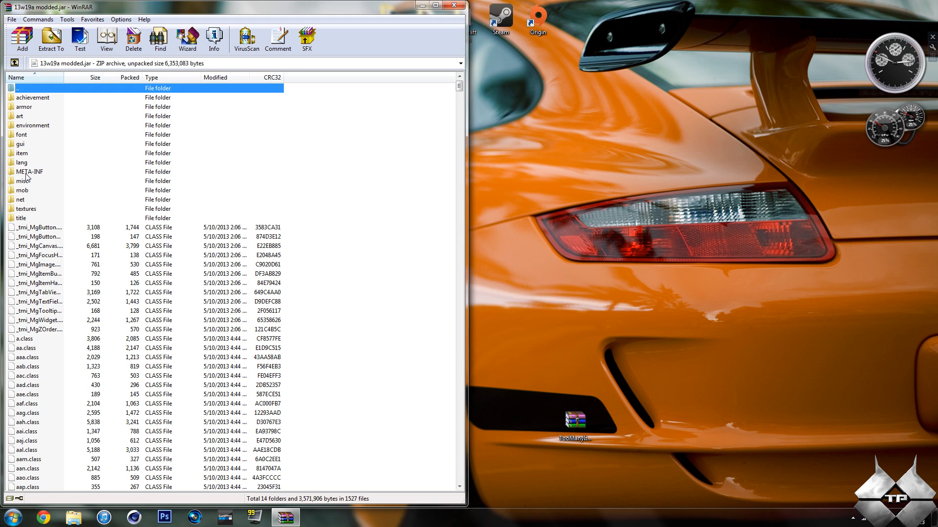
- Delete the META-INF folder from the JAR and close WinRAR
left_click(131, 39)
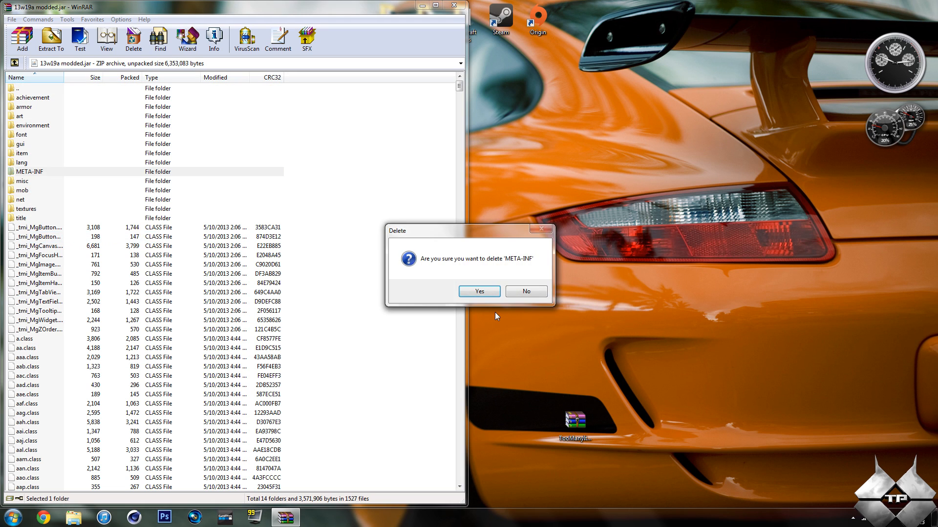
left_click(479, 291)
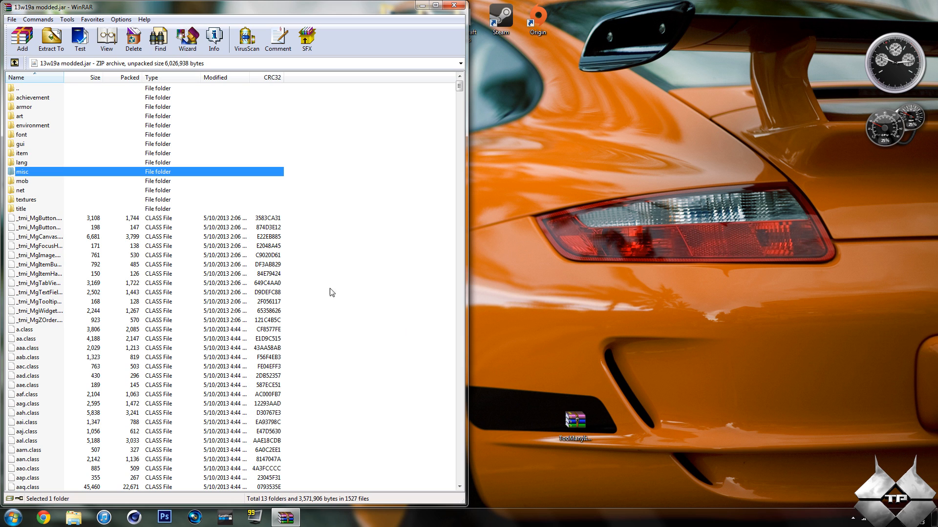
mouse_move(371, 92)
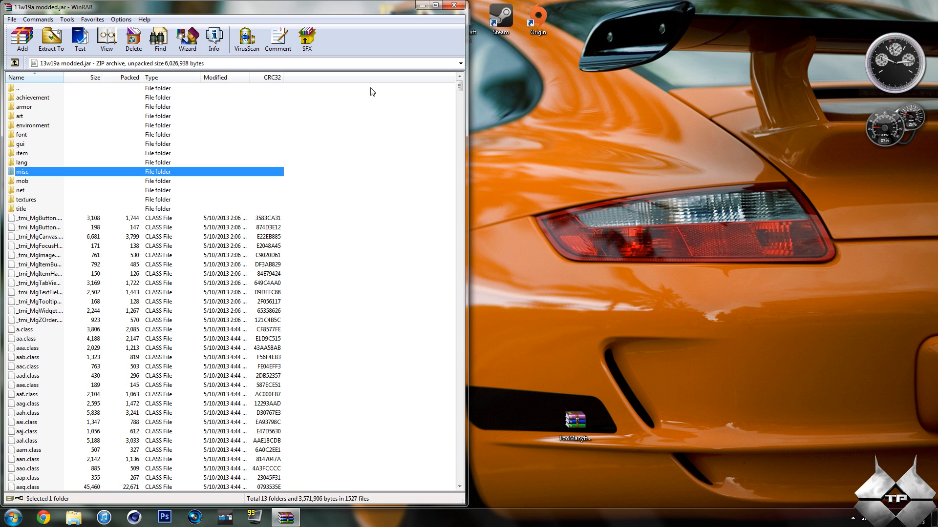
left_click(438, 5)
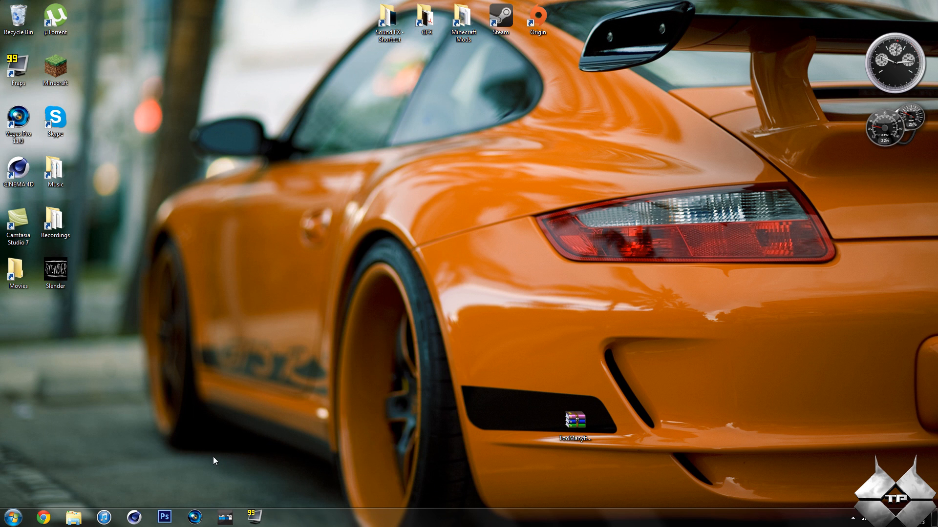
- Launch Minecraft Launcher from the desktop shortcut and begin editing the current profile
left_click(55, 67)
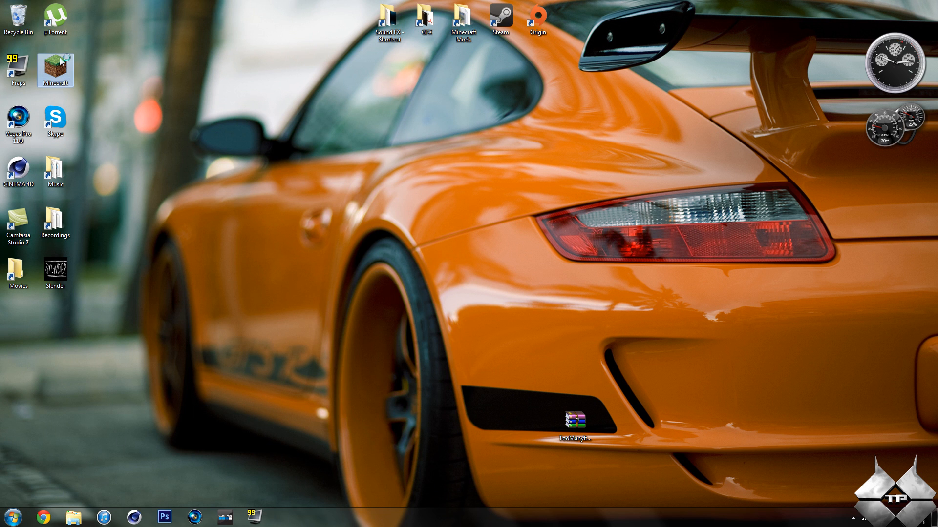
double_click(54, 67)
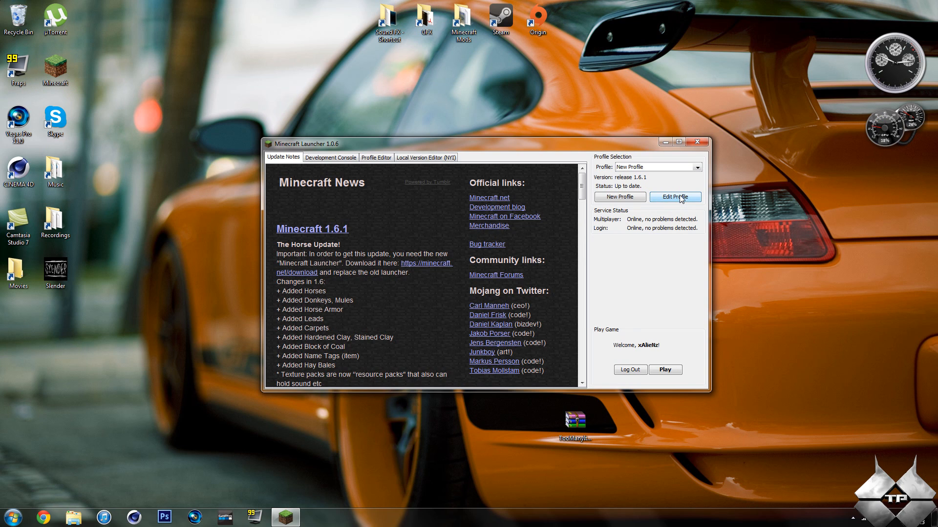
left_click(675, 197)
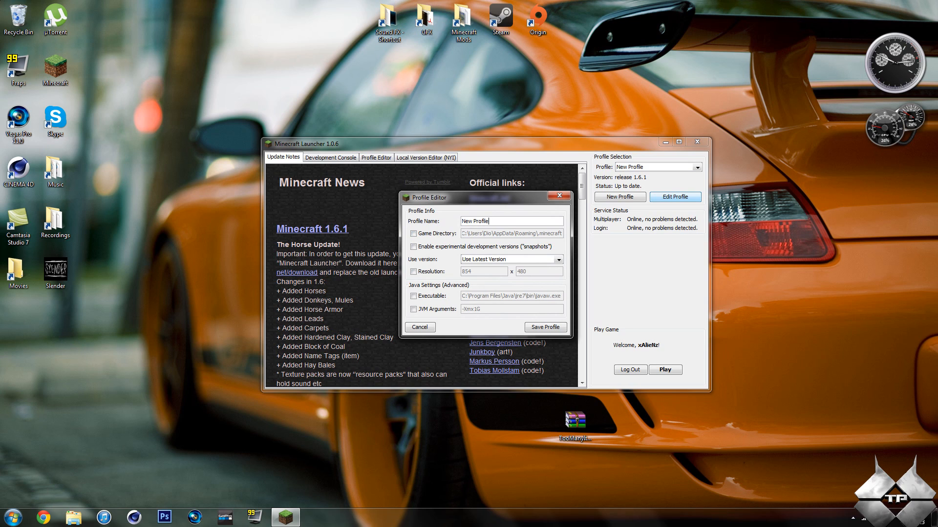
triple_click(511, 221)
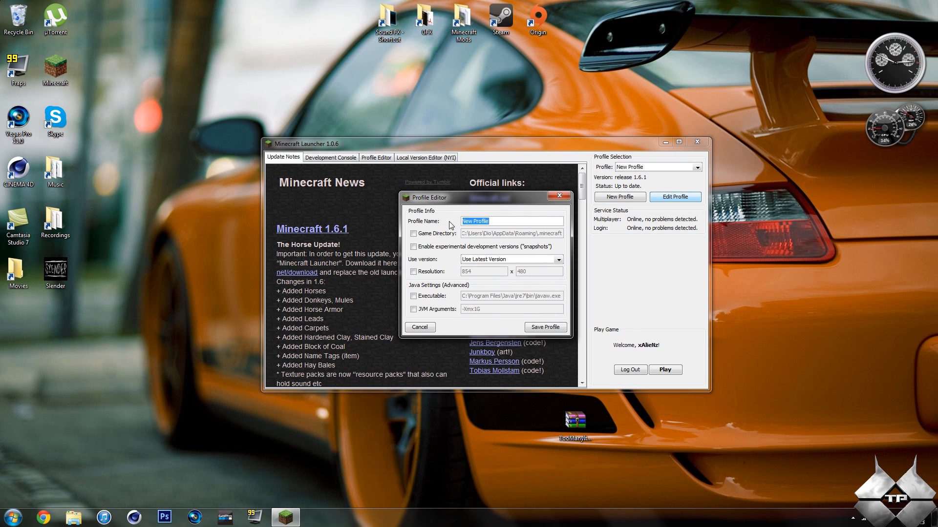
- Replace the profile name with TacticalProductions7, fixing a typo along the way
type("Tac")
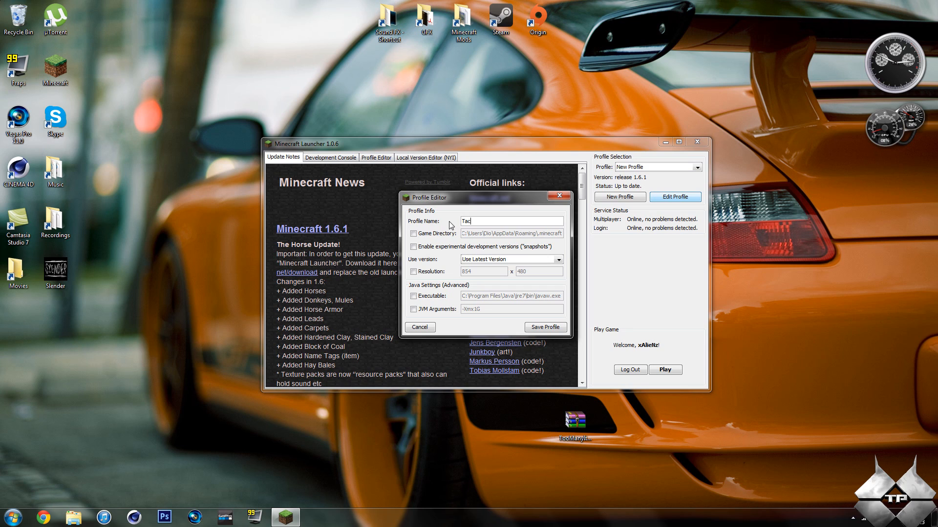
type("tic")
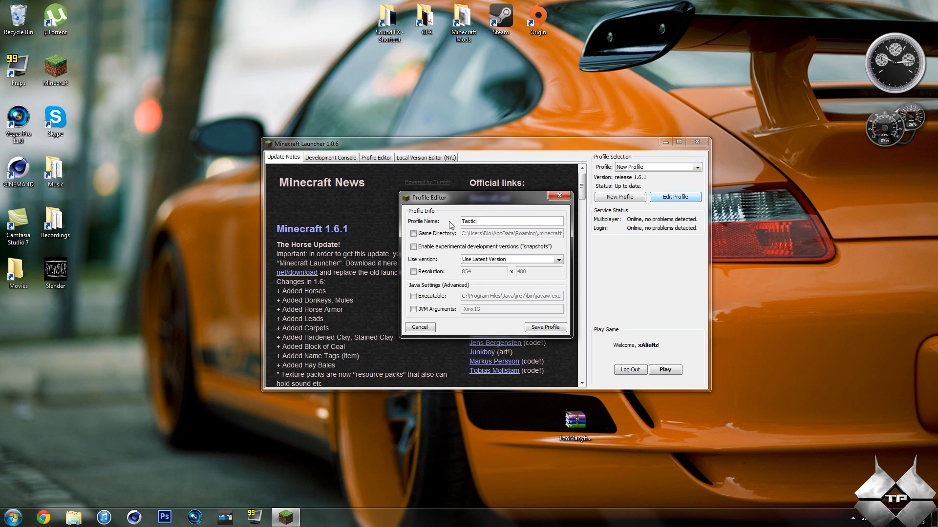
type("ale")
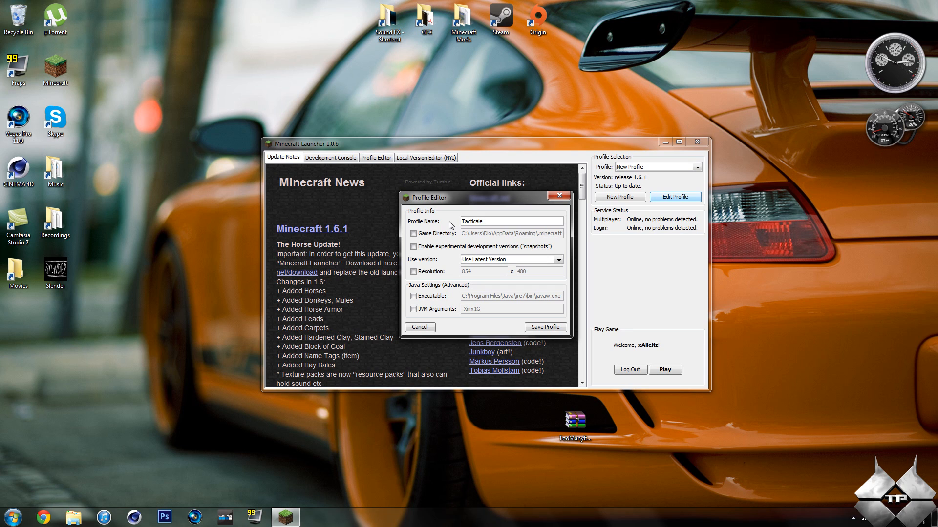
key("Backspace")
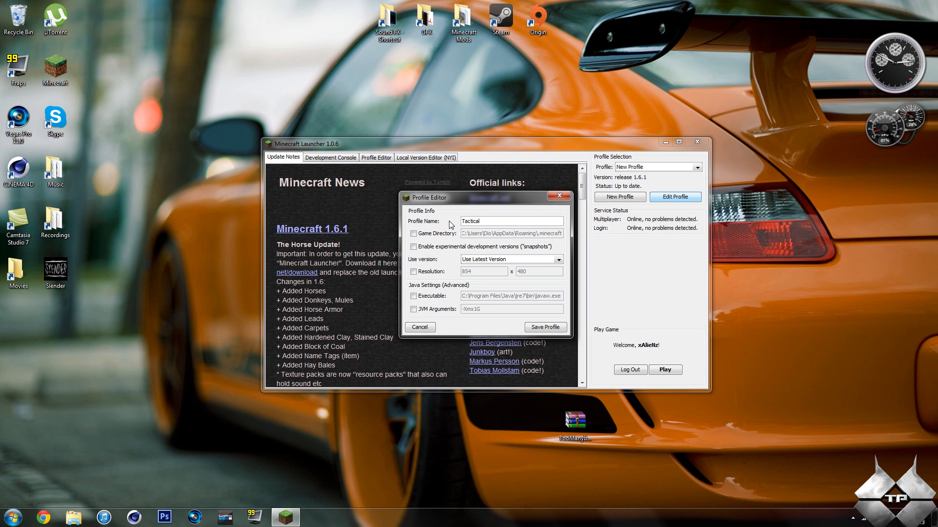
type("Product")
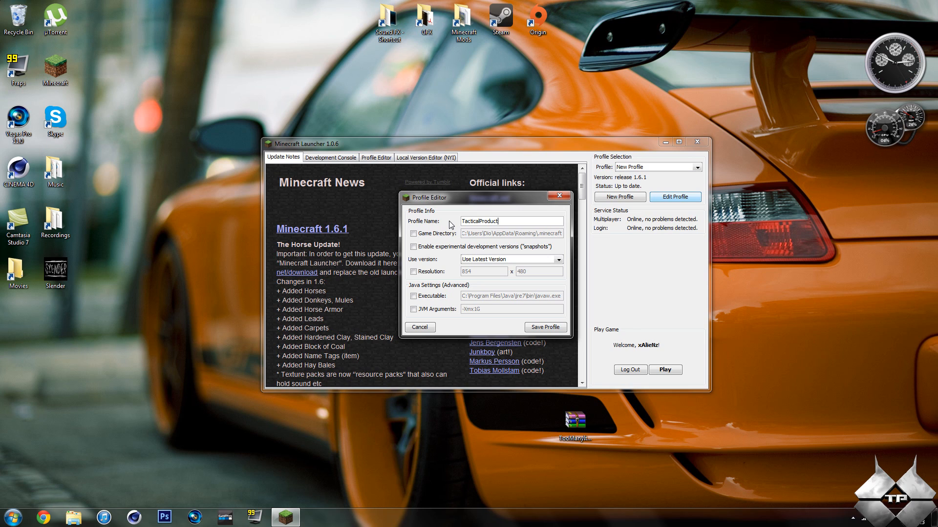
type("ion")
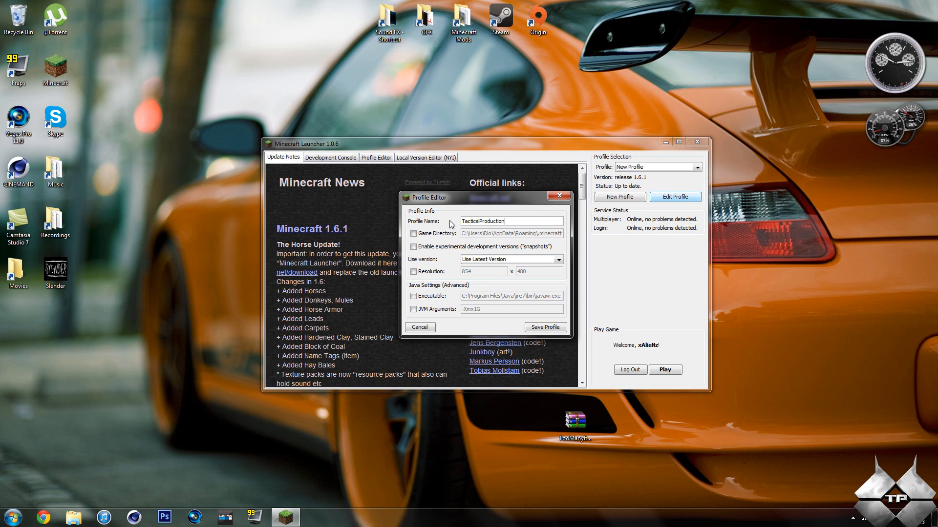
type("7")
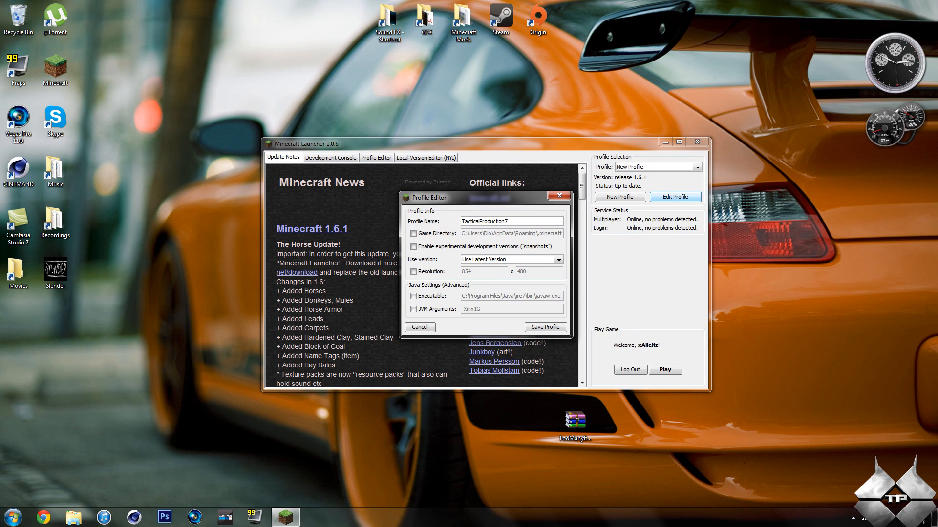
type("s")
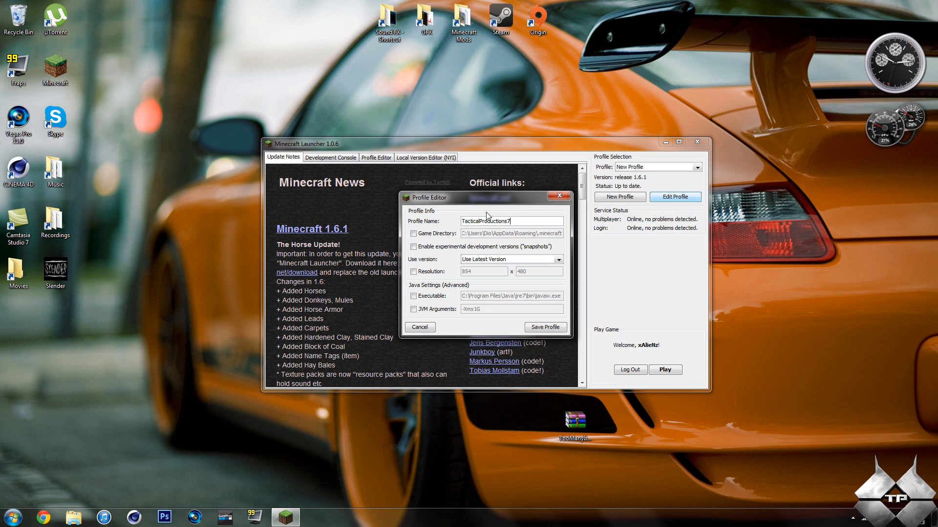
- Enable a custom Game Directory and experimental snapshots for the profile
left_click(413, 233)
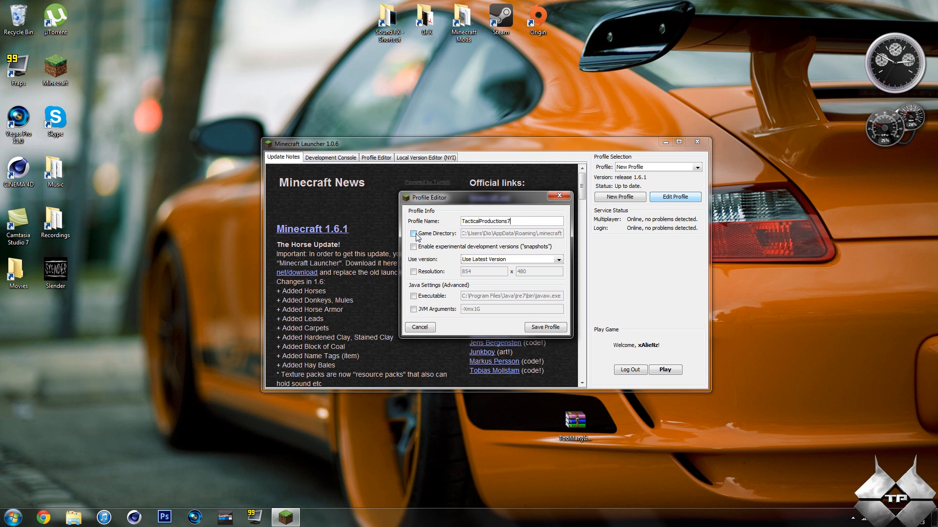
left_click(413, 234)
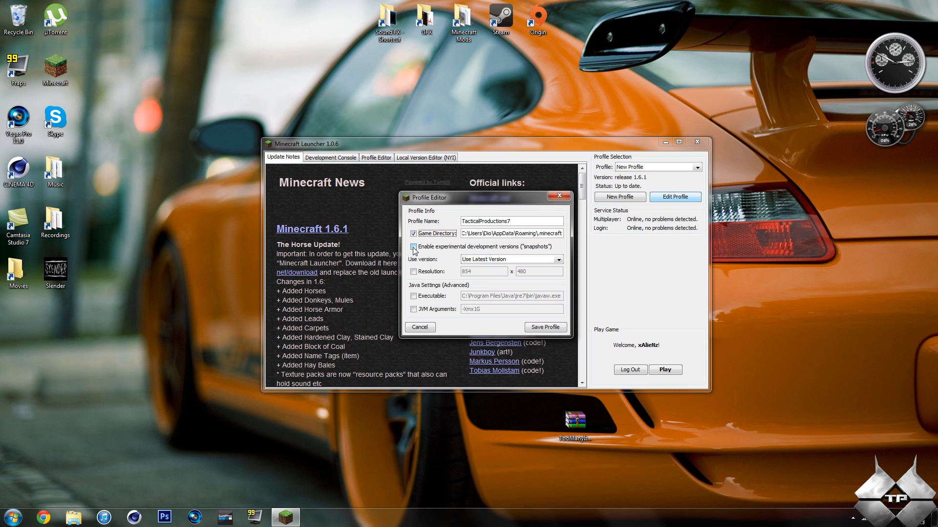
left_click(413, 247)
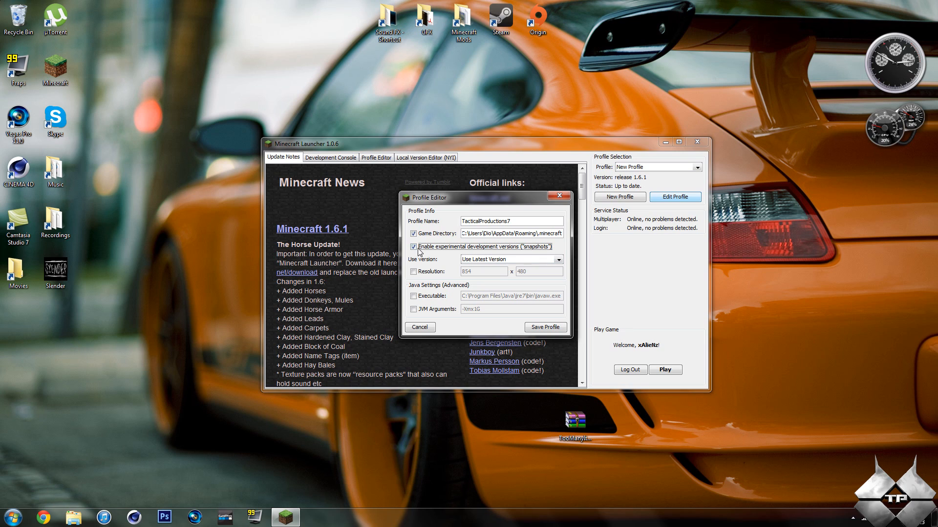
mouse_move(518, 265)
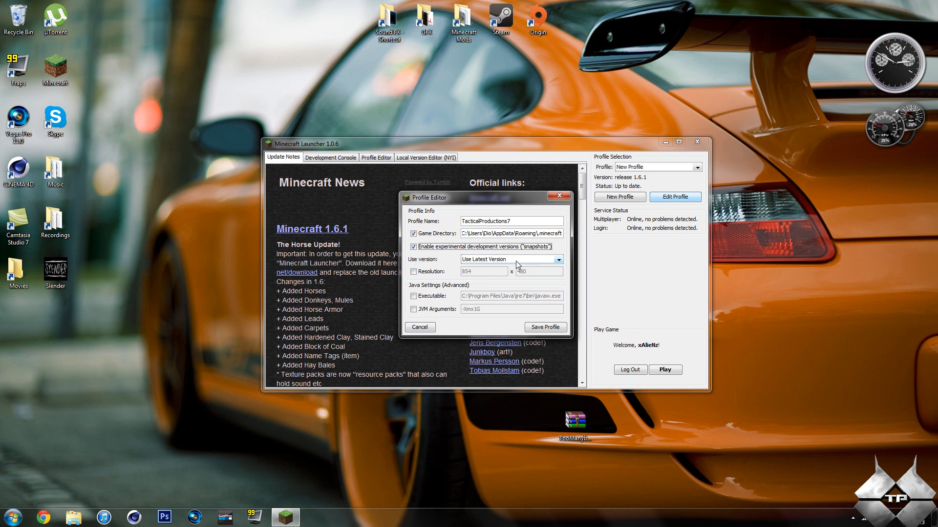
mouse_move(539, 265)
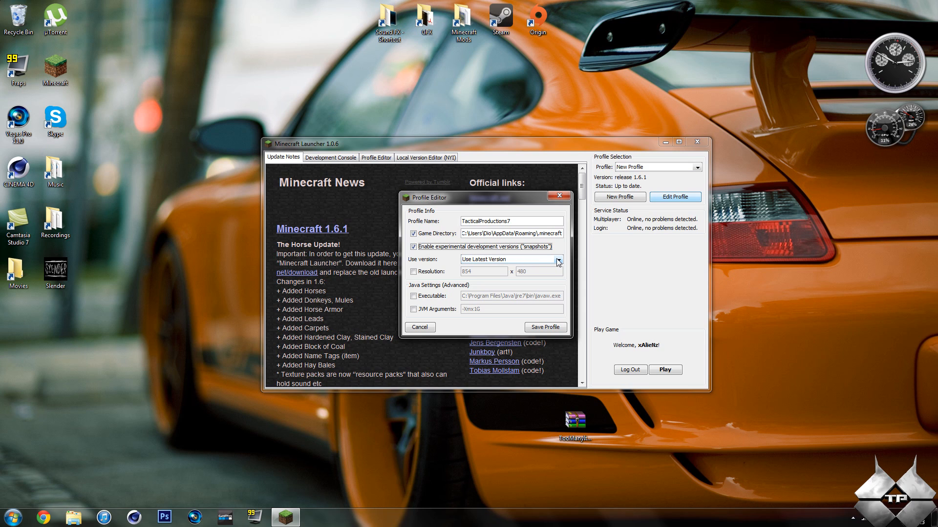
- Select version 'snapshot 13w19a modded' and save the profile
left_click(558, 258)
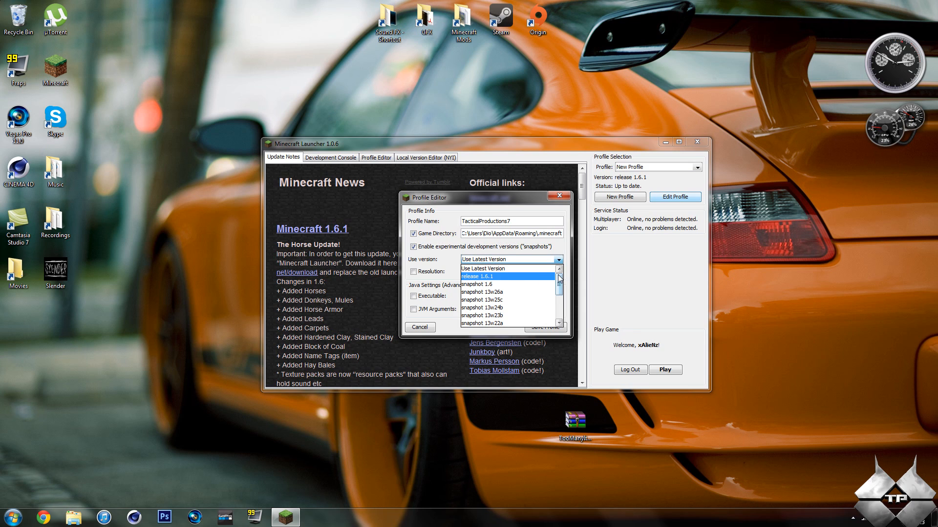
scroll("down", 3)
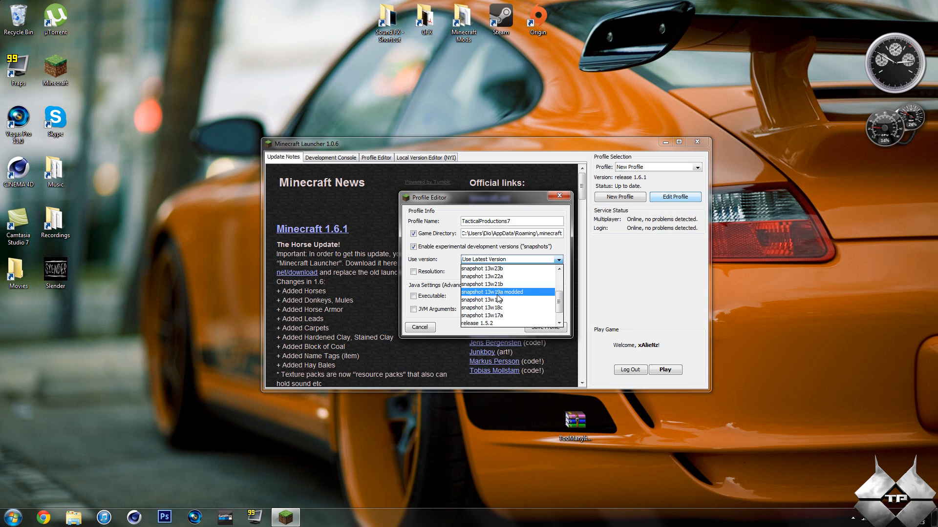
mouse_move(516, 296)
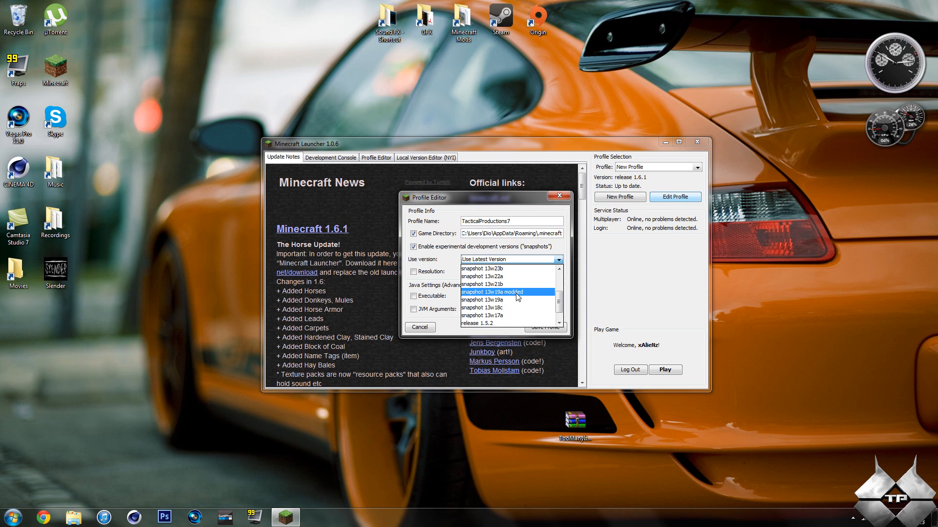
left_click(493, 292)
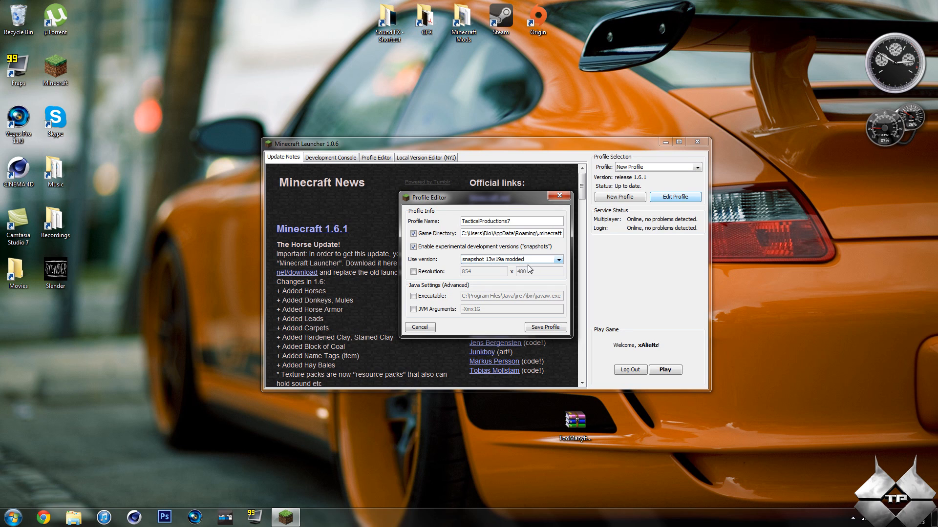
left_click(545, 327)
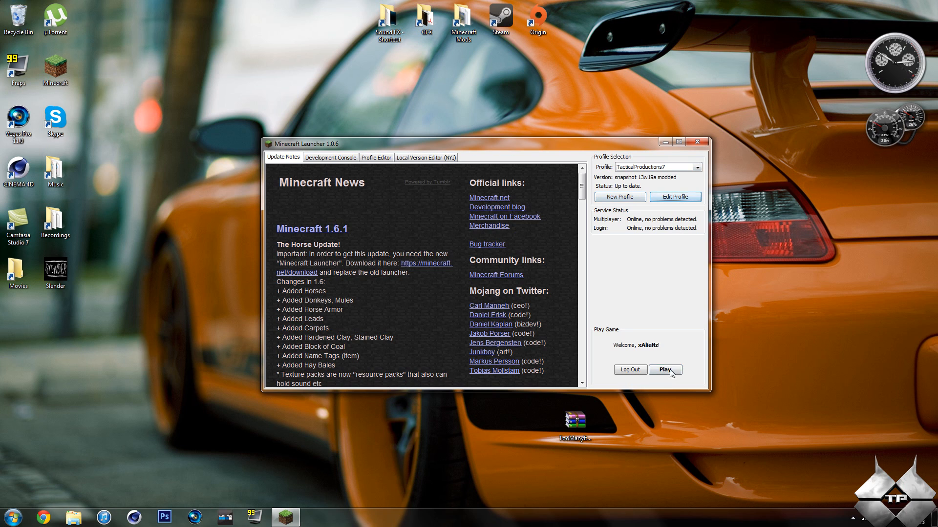
- Play with the new profile, maximize the game and load a saved singleplayer world
left_click(664, 369)
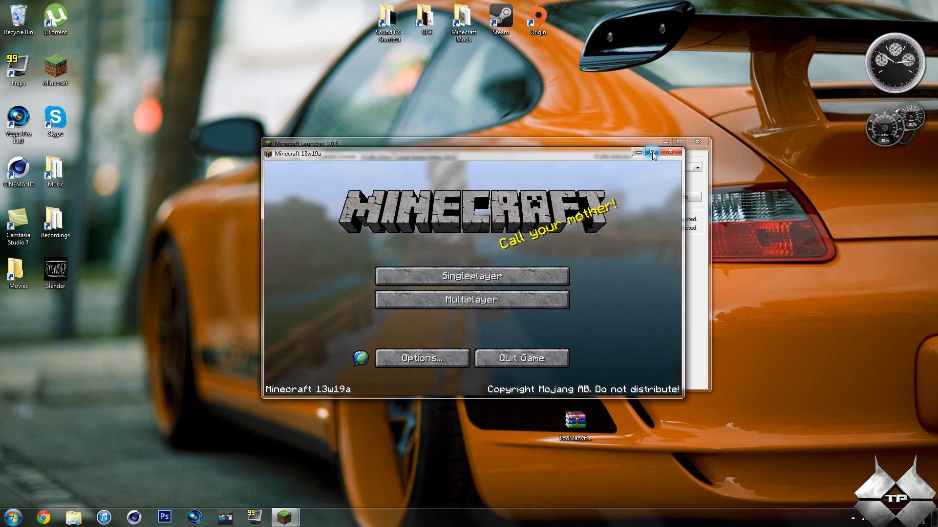
left_click(471, 276)
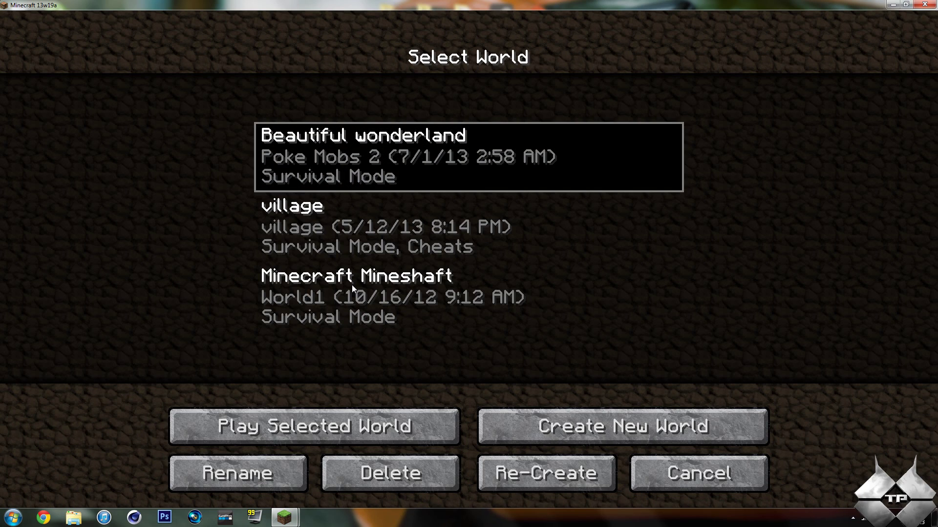
left_click(313, 426)
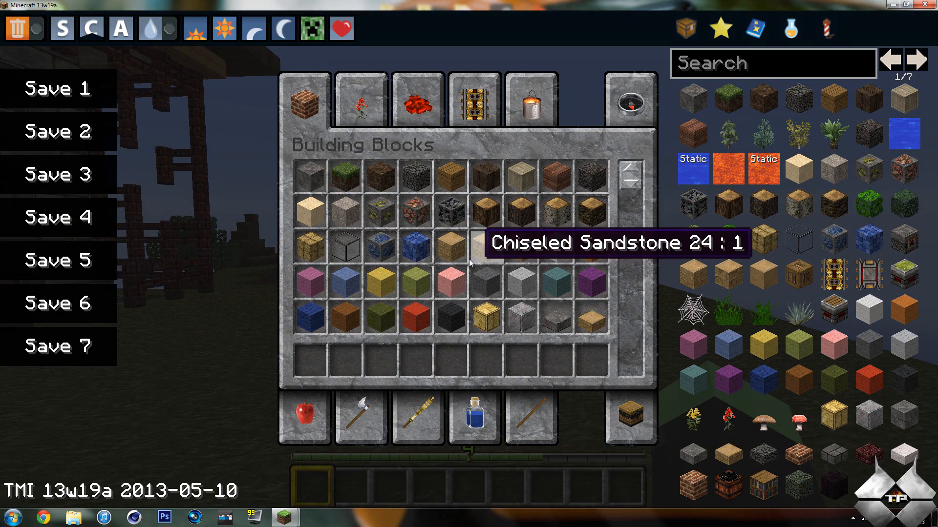
mouse_move(874, 166)
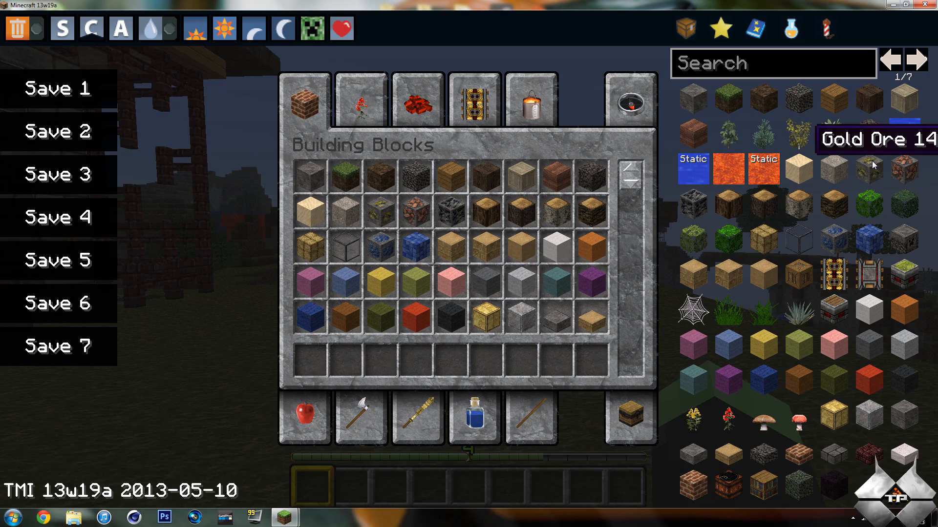
- Close the TooManyItems inventory view, leave the world and quit the game
key("Escape")
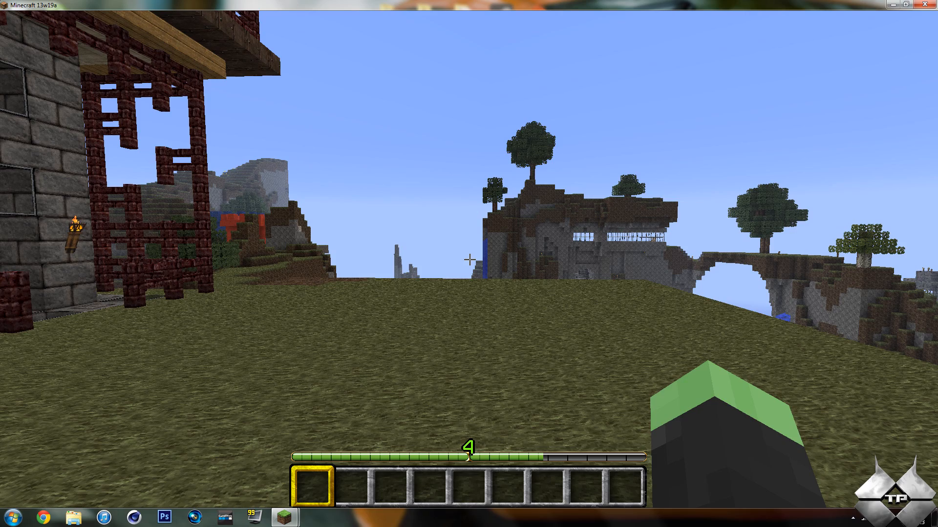
key("Escape")
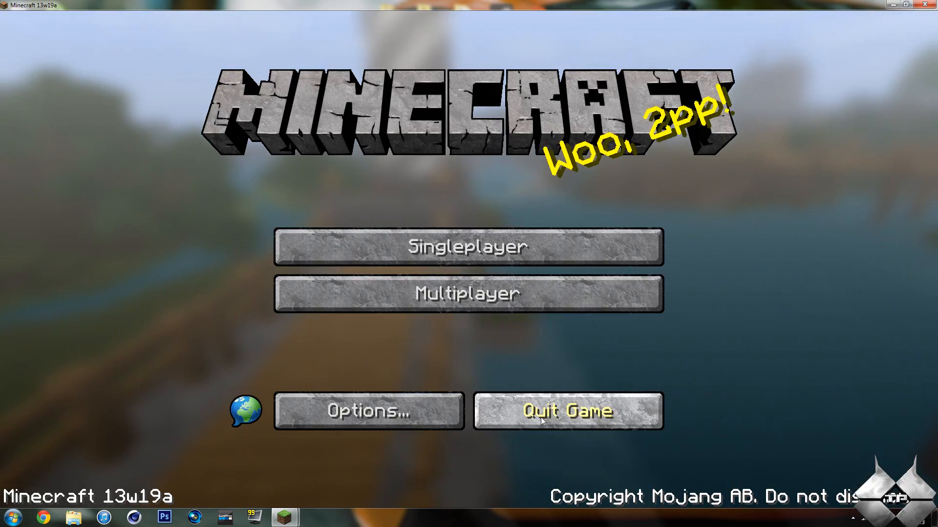
left_click(566, 411)
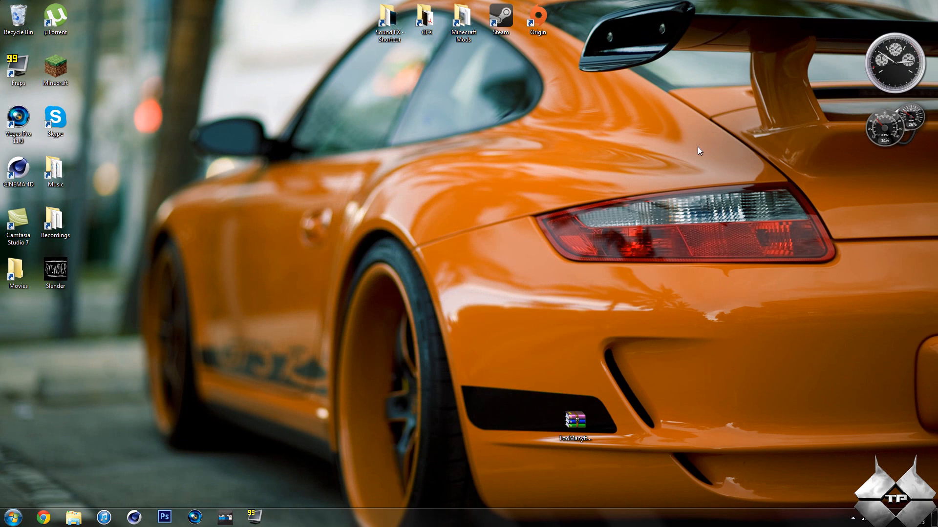